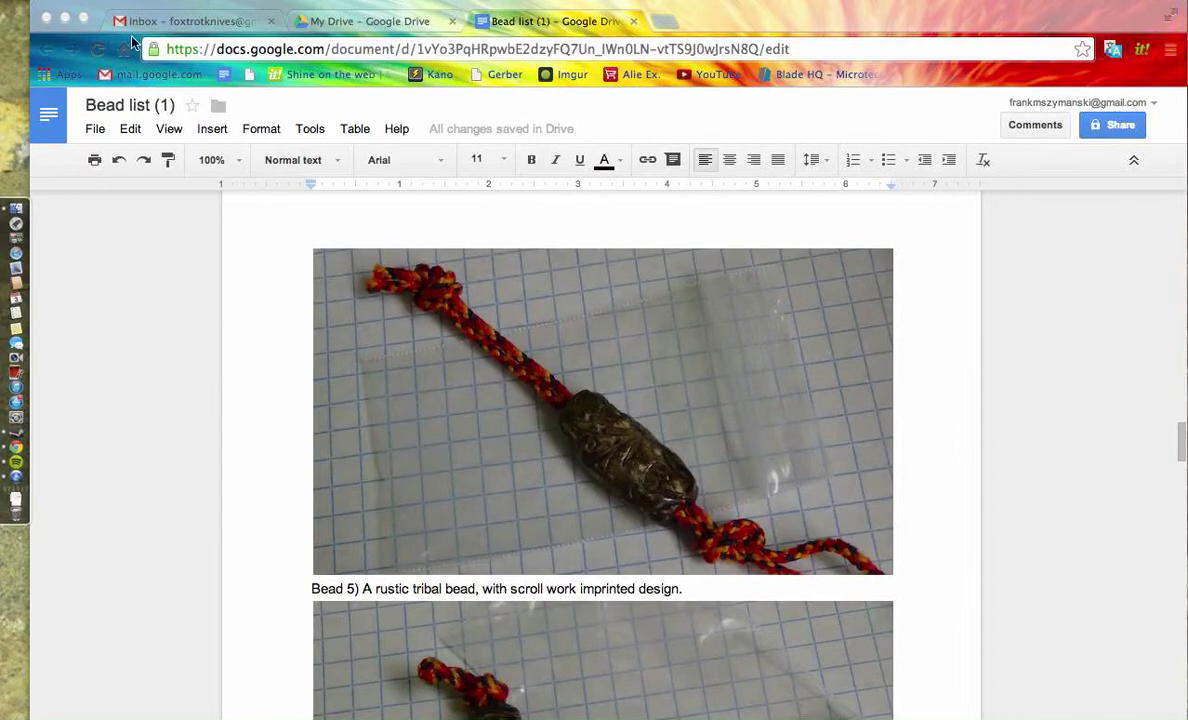
mouse_move(997, 477)
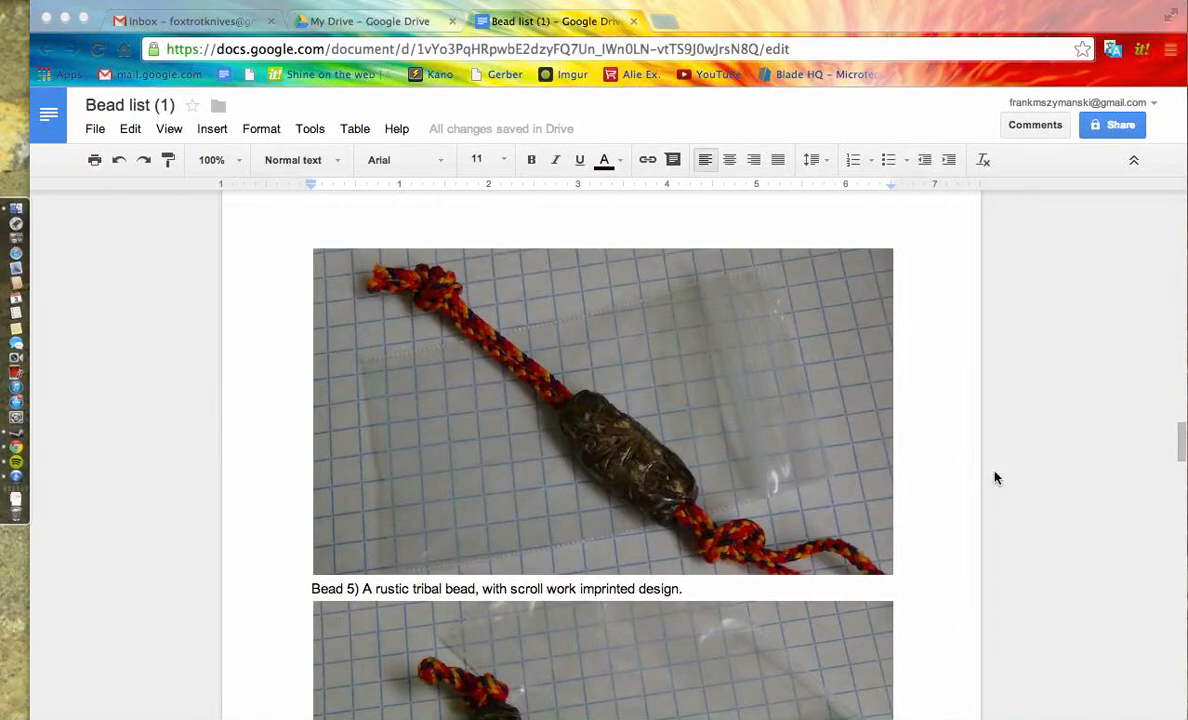
scroll("down", 3)
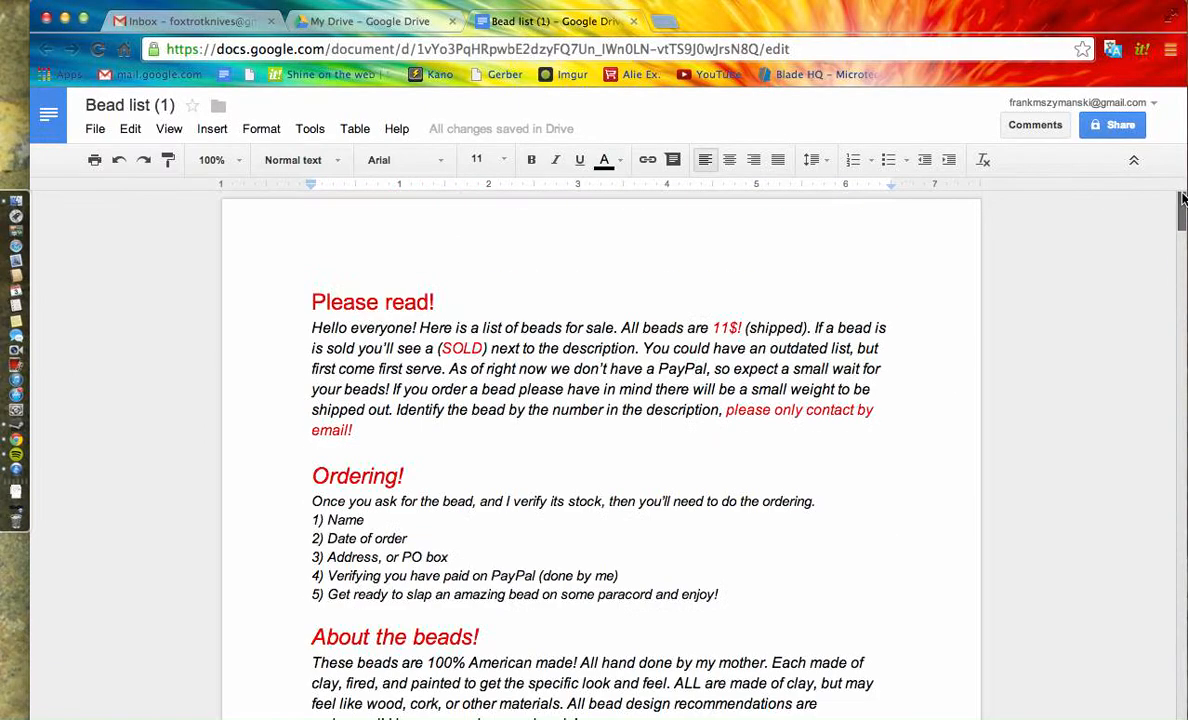
scroll("down", 3)
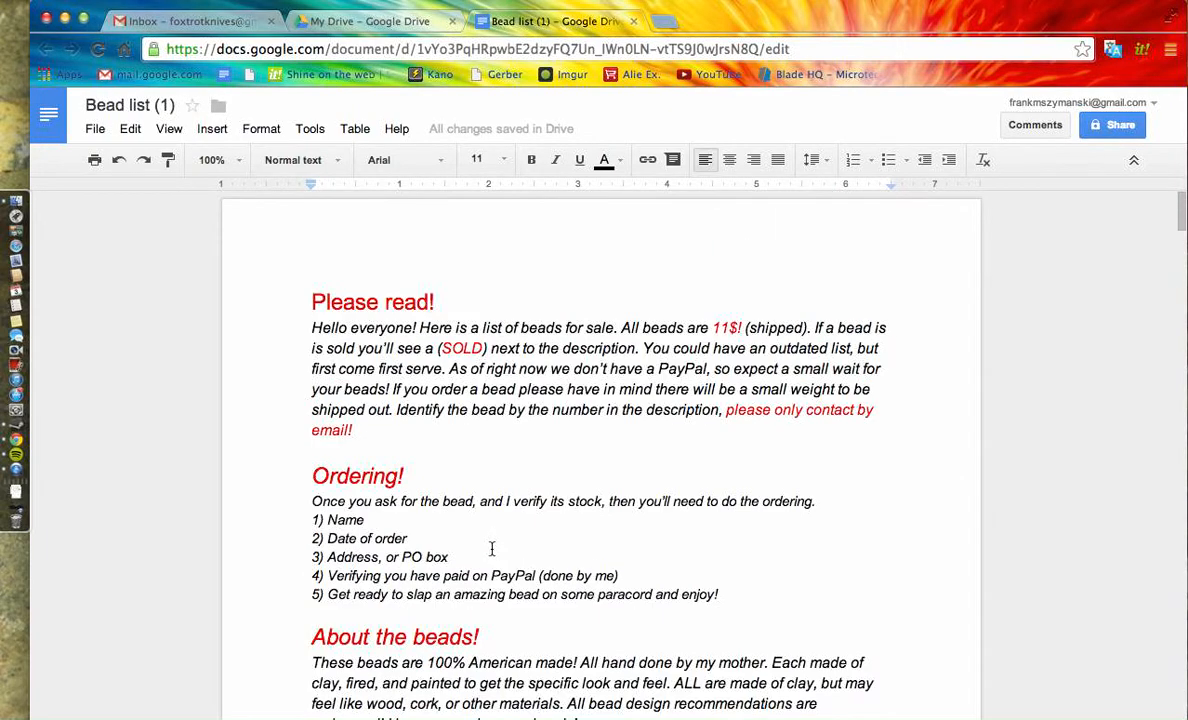
scroll("down", 3)
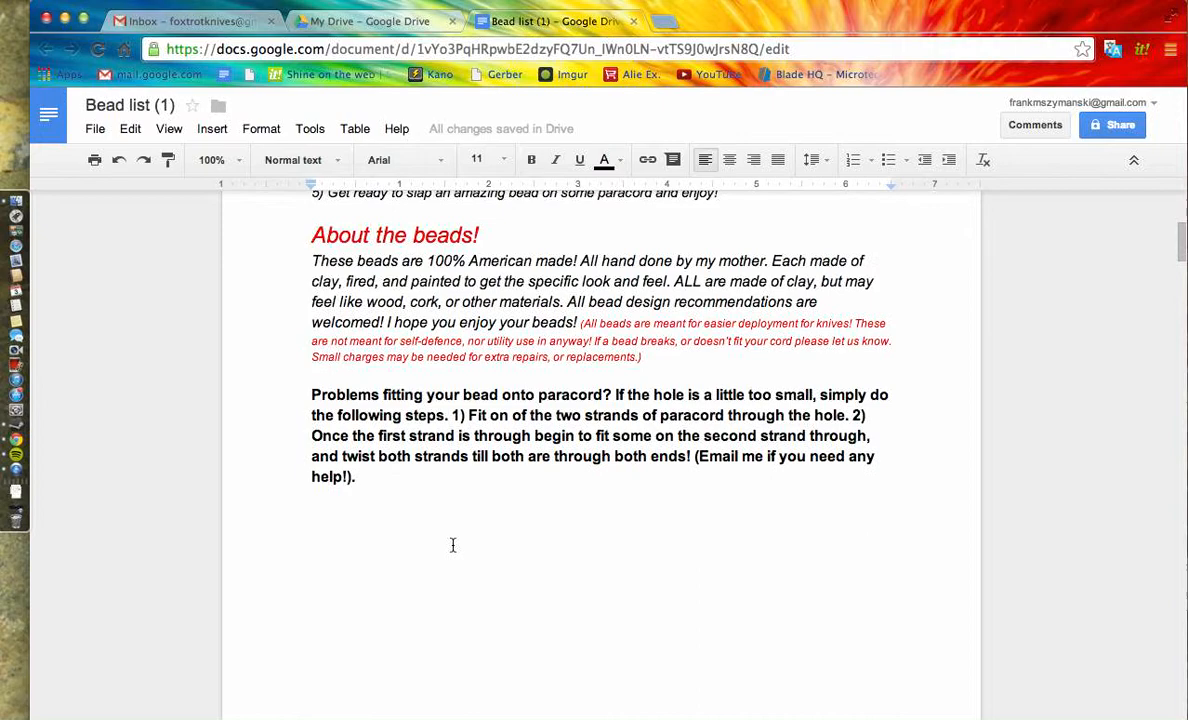
scroll("down", 3)
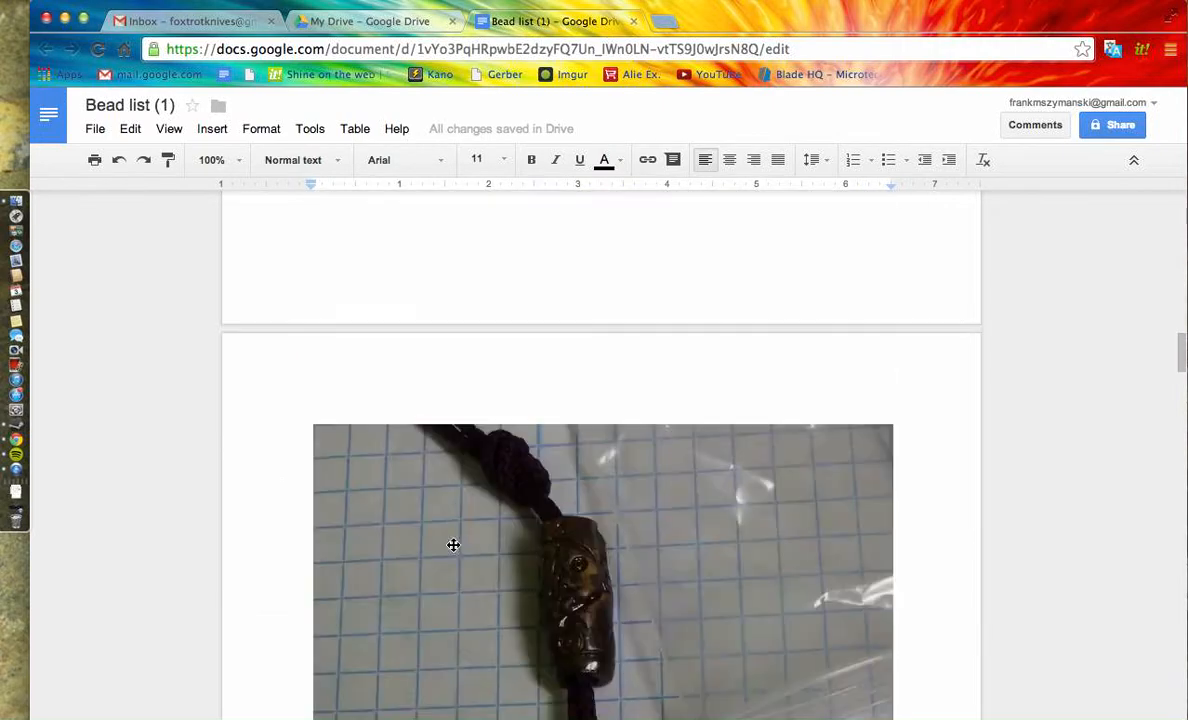
scroll("down", 3)
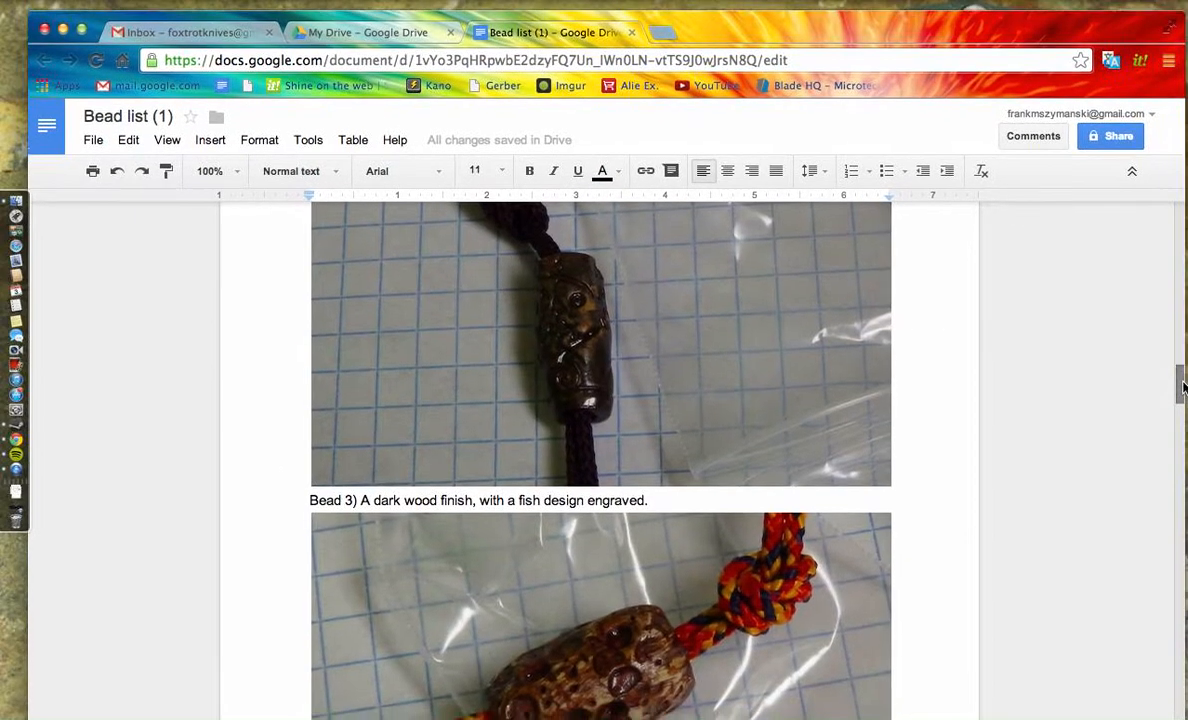
scroll("down", 3)
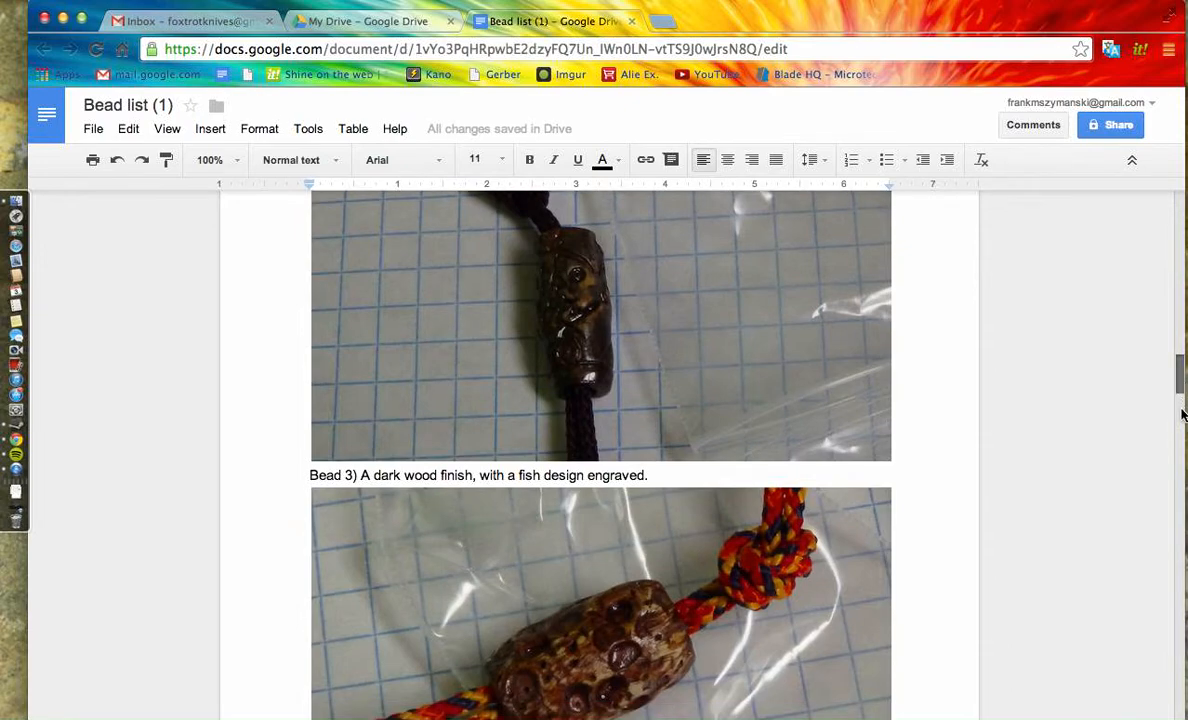
scroll("down", 3)
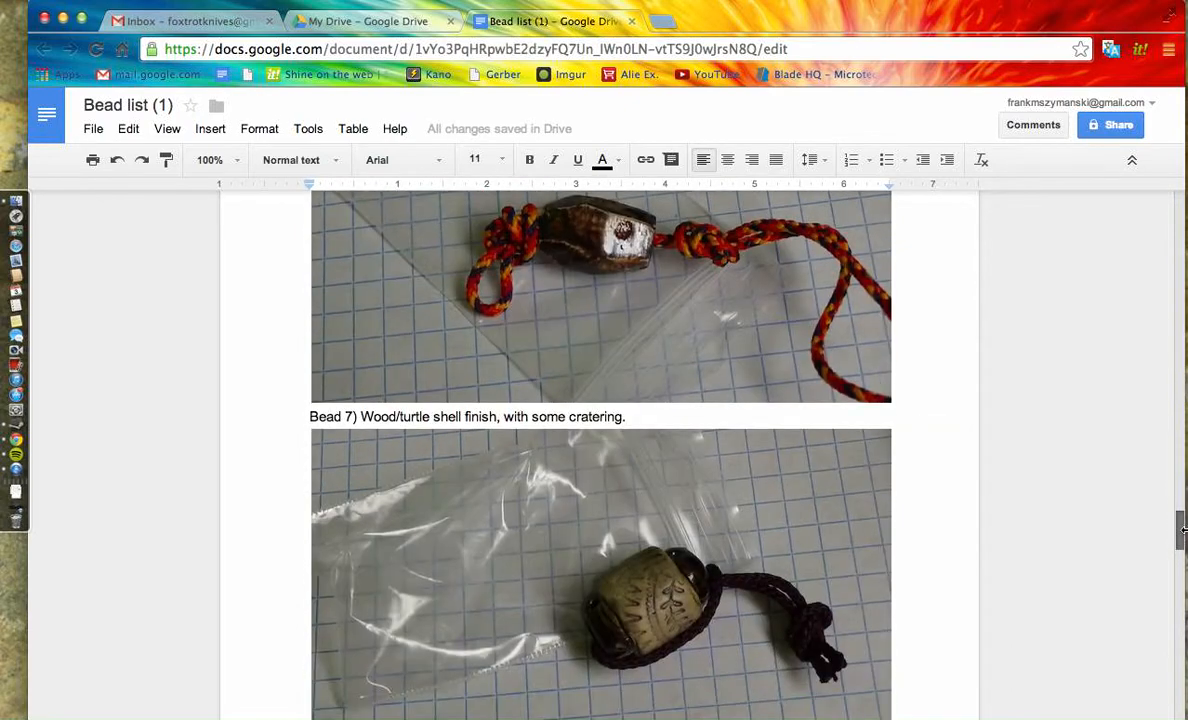
scroll("down", 3)
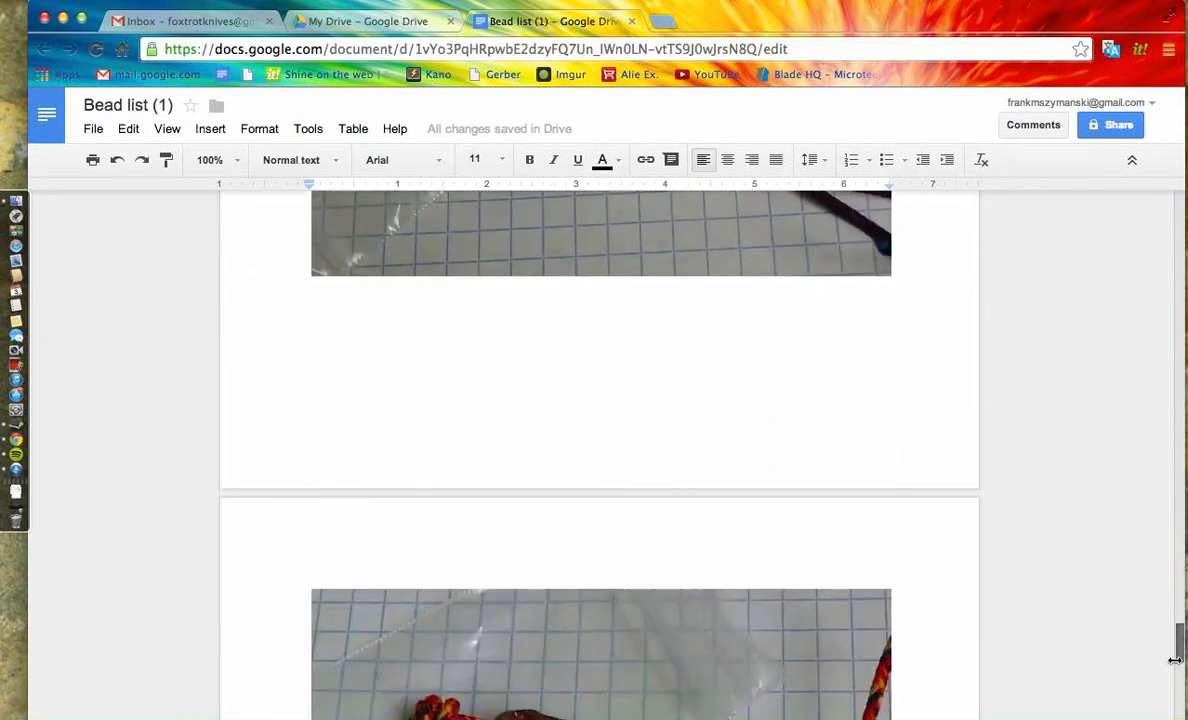
scroll("down", 3)
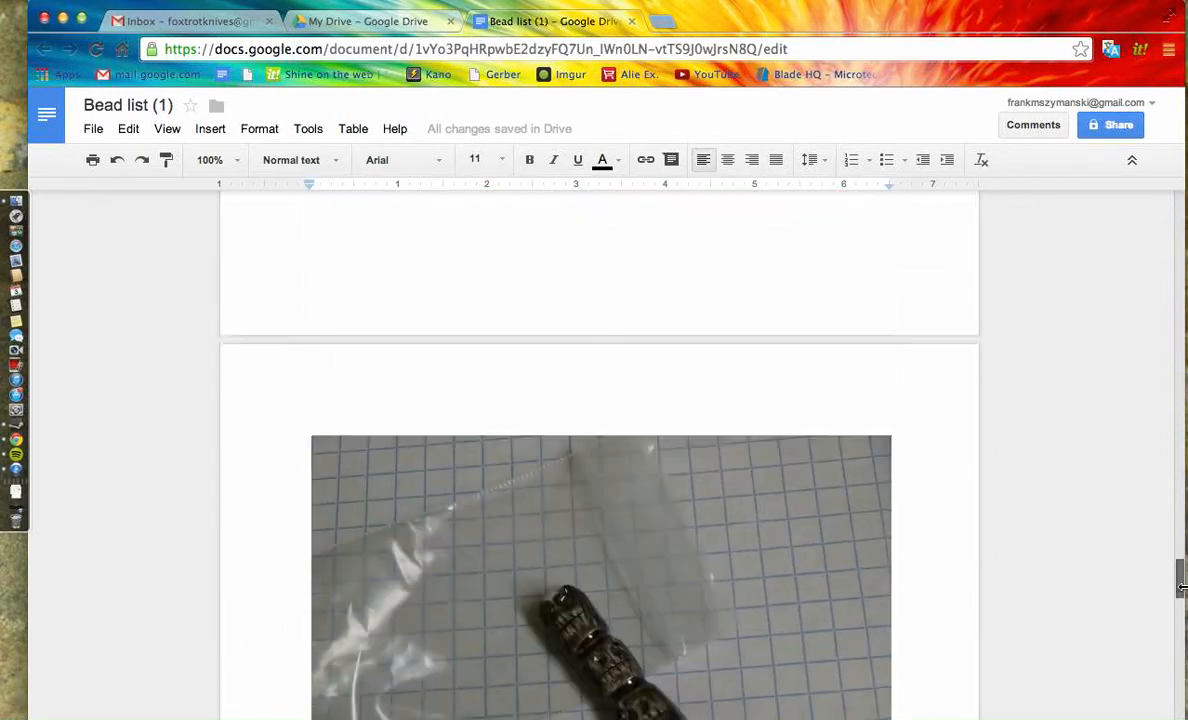
scroll("down", 3)
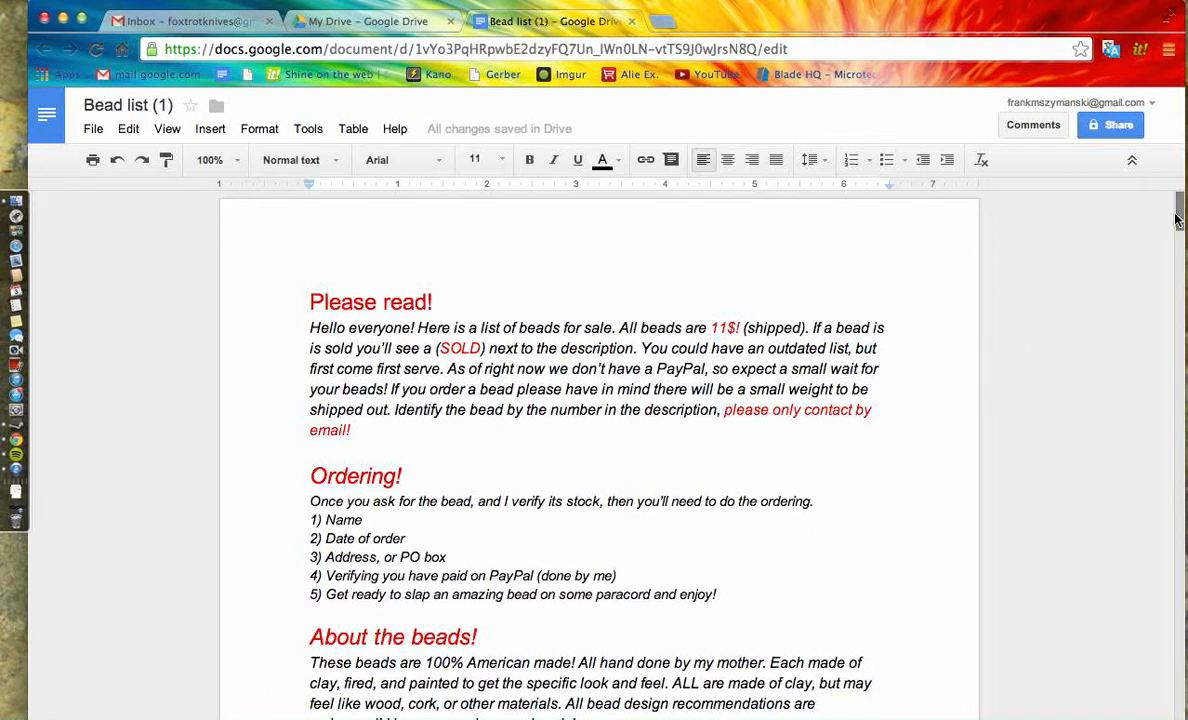
scroll("down", 3)
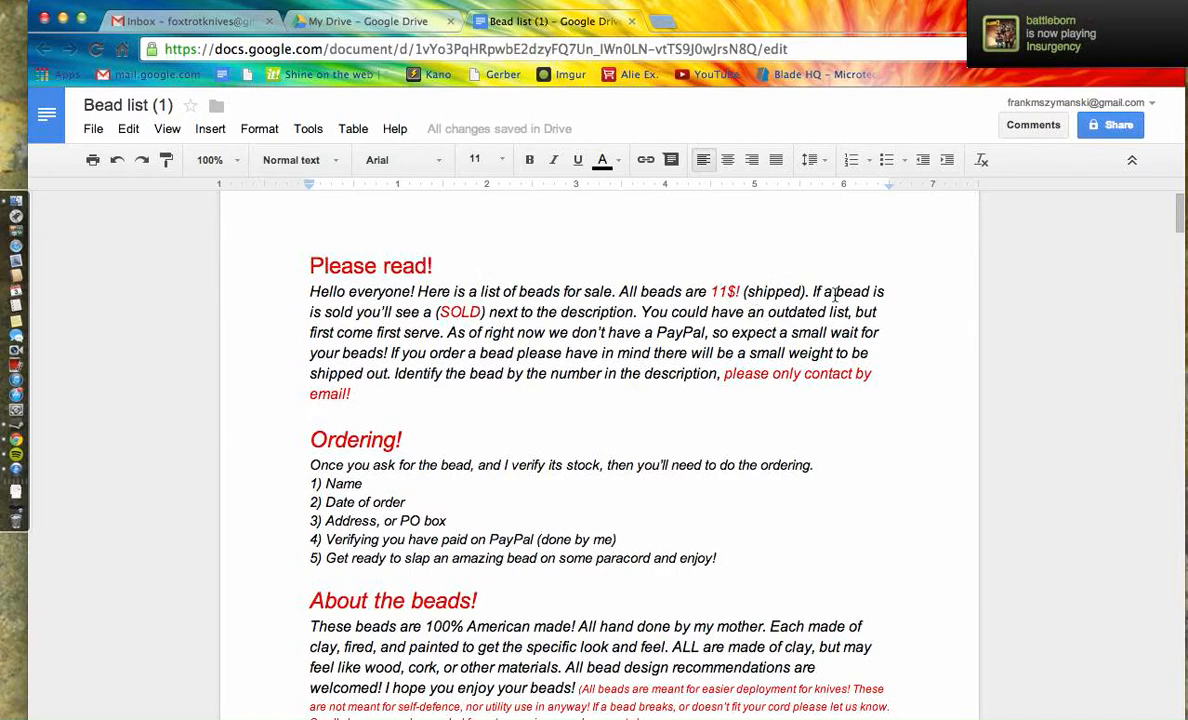
mouse_move(868, 50)
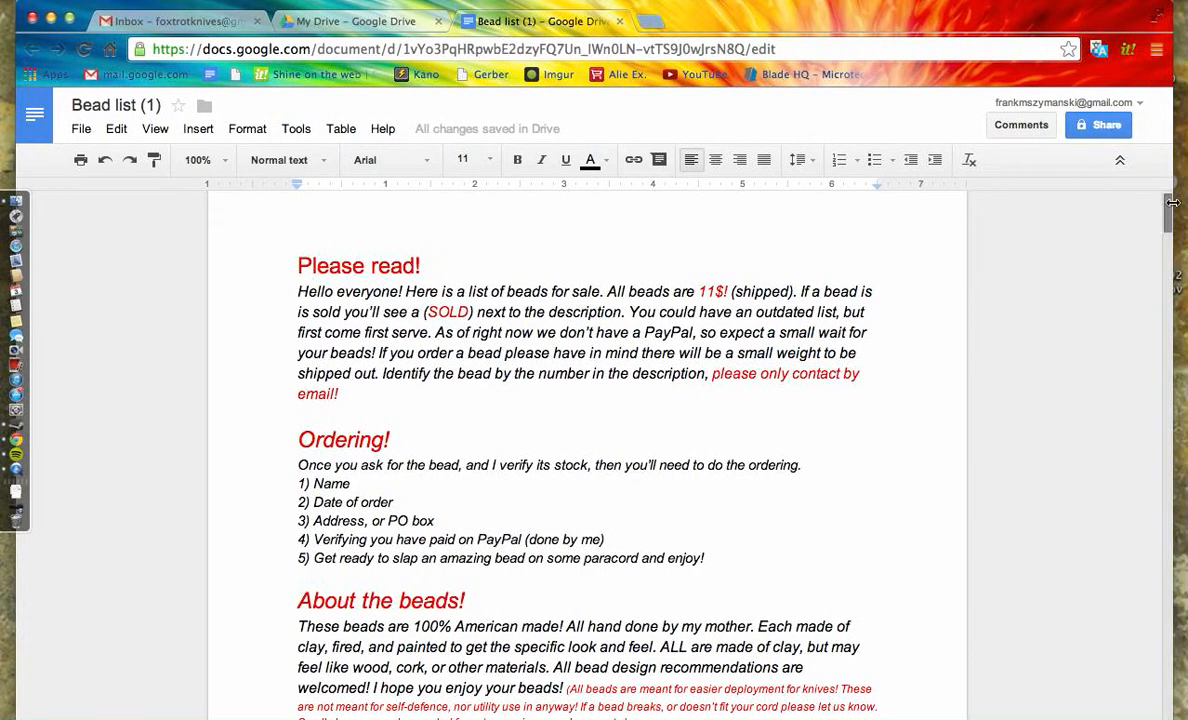
scroll("down", 3)
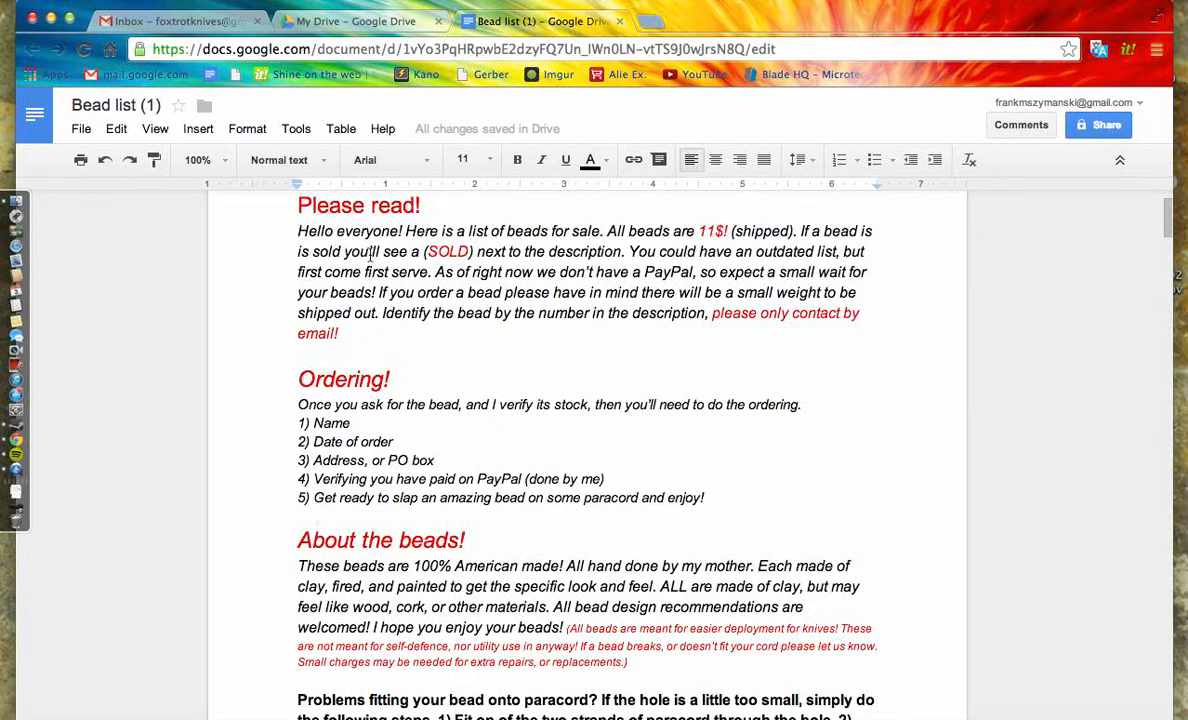
mouse_move(1162, 234)
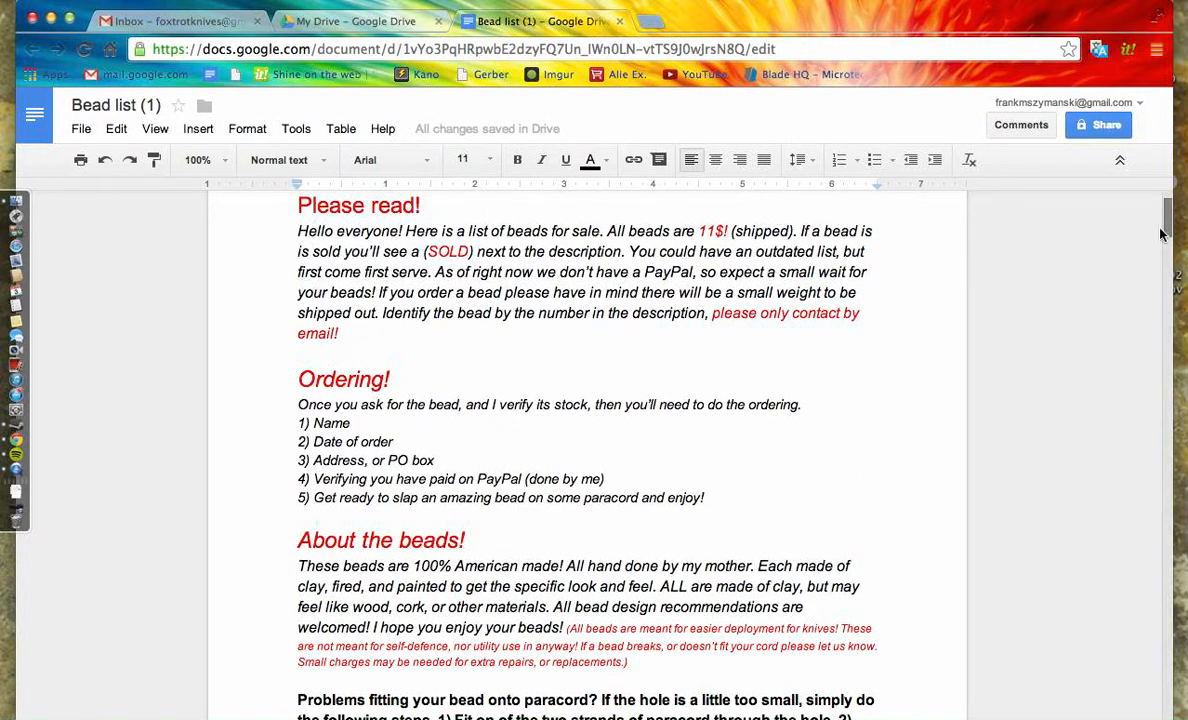
scroll("down", 3)
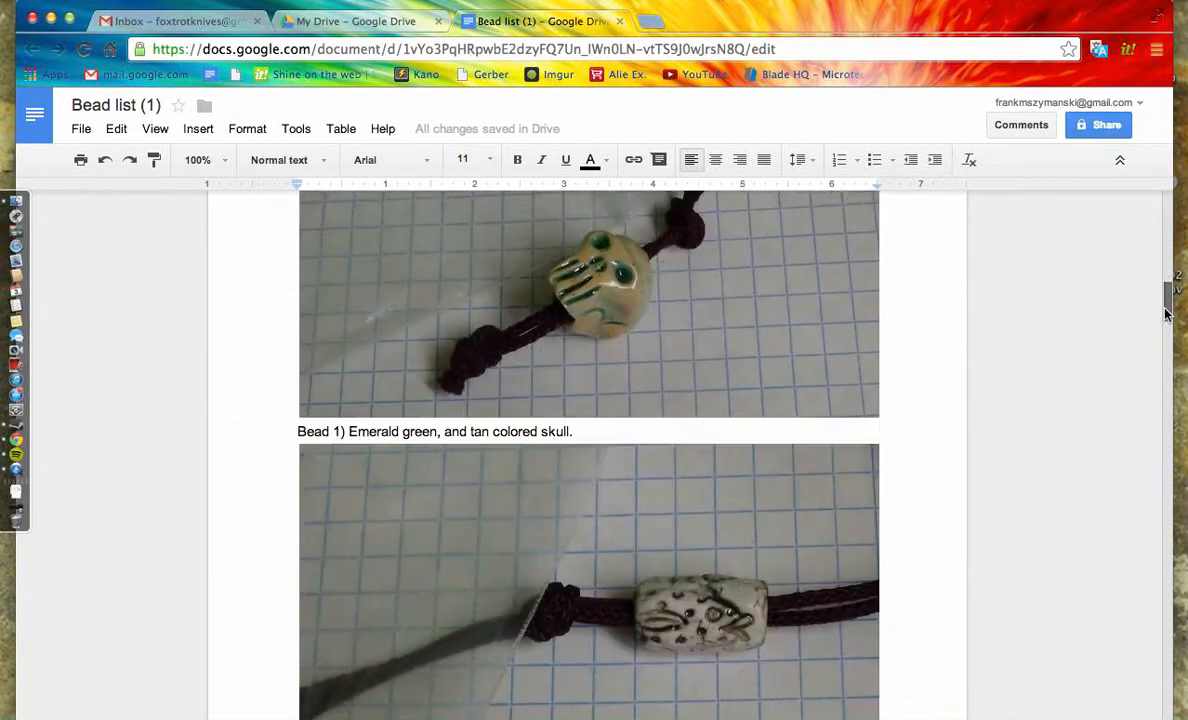
scroll("down", 3)
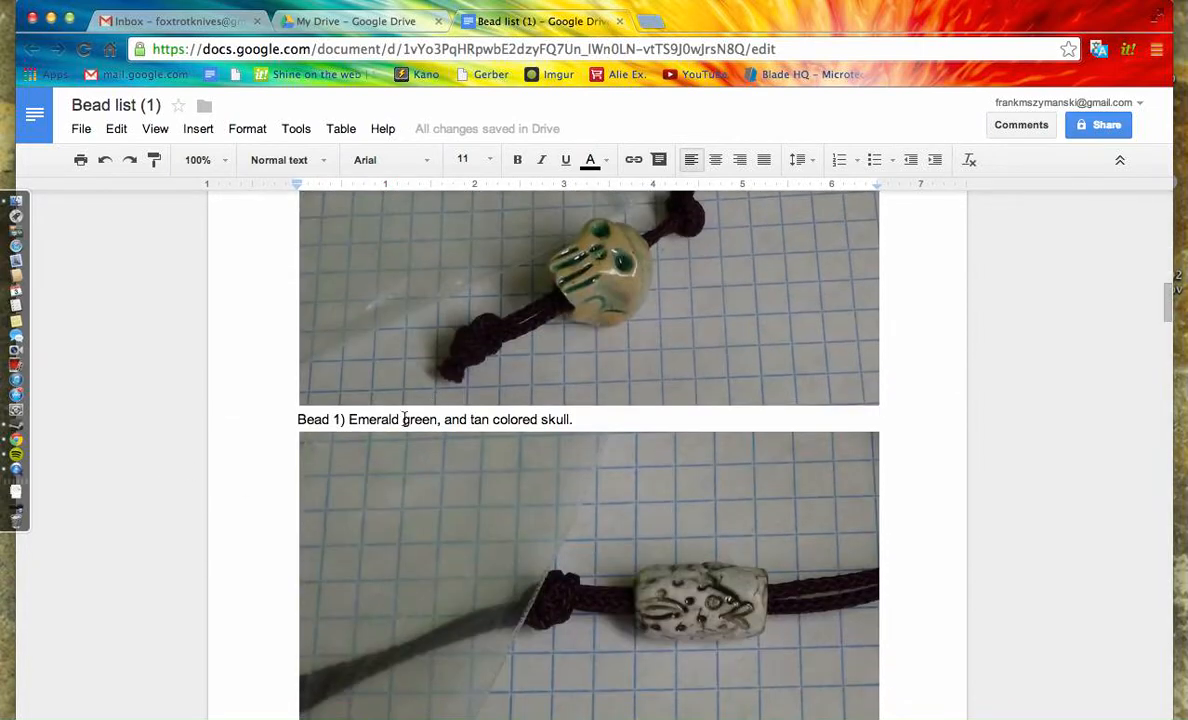
mouse_move(577, 294)
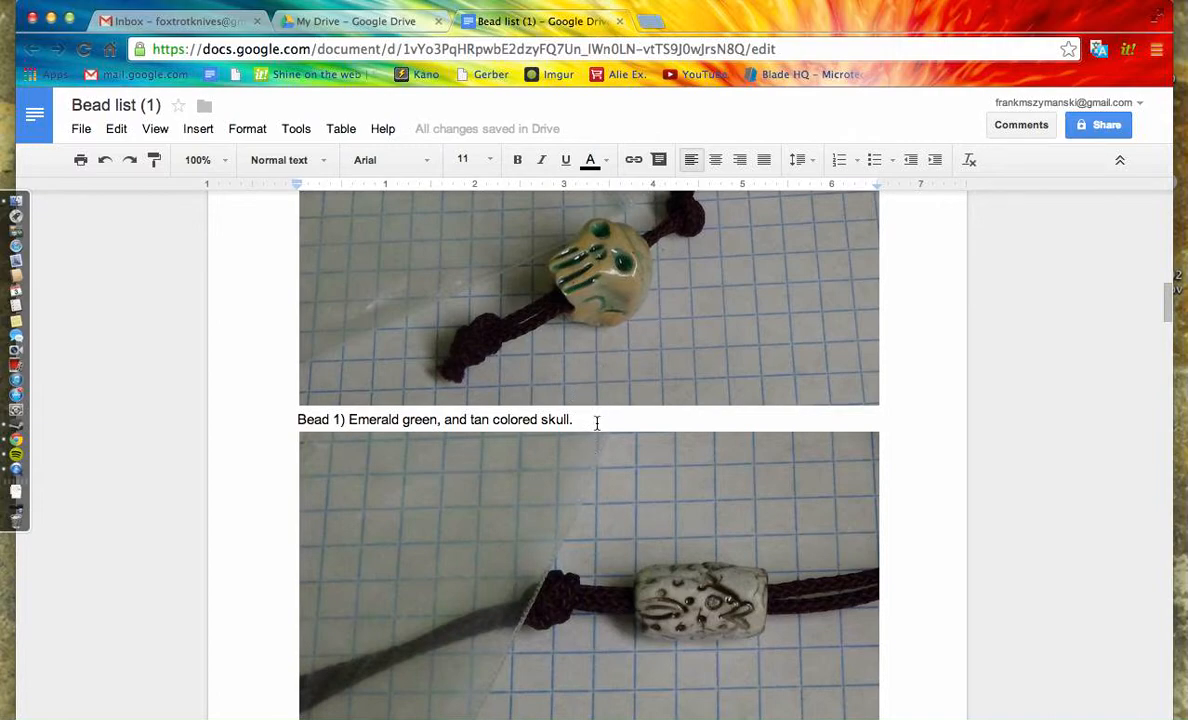
mouse_move(1164, 308)
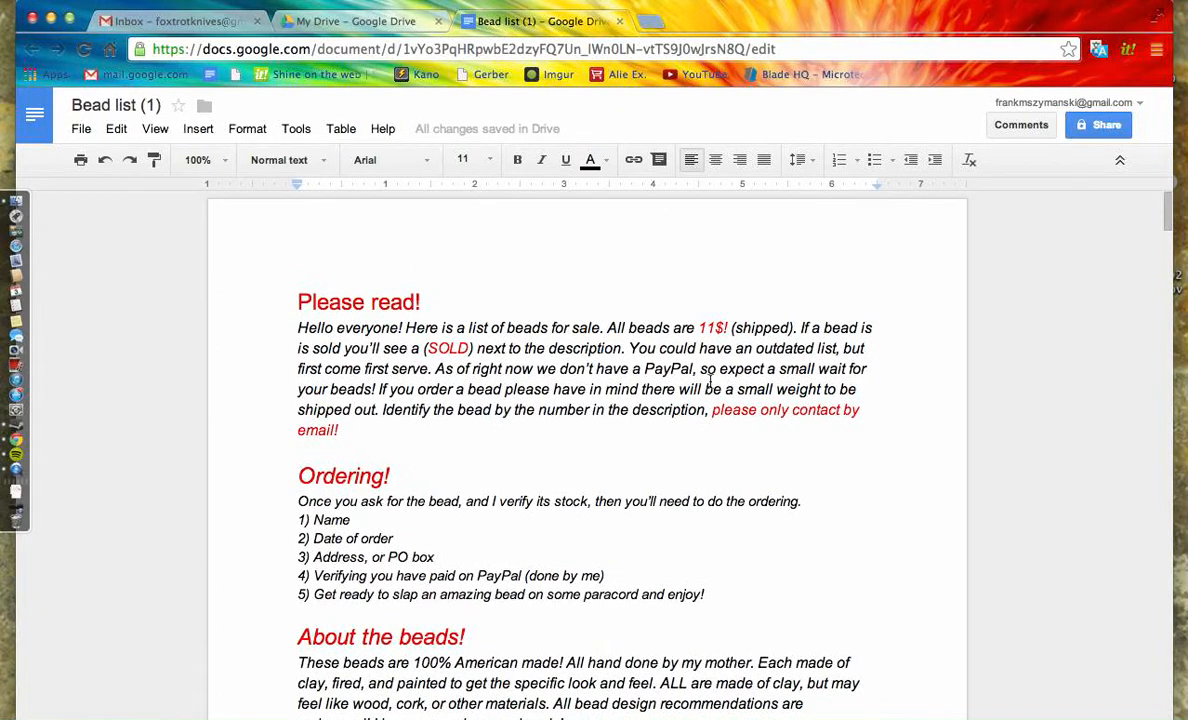
mouse_move(810, 492)
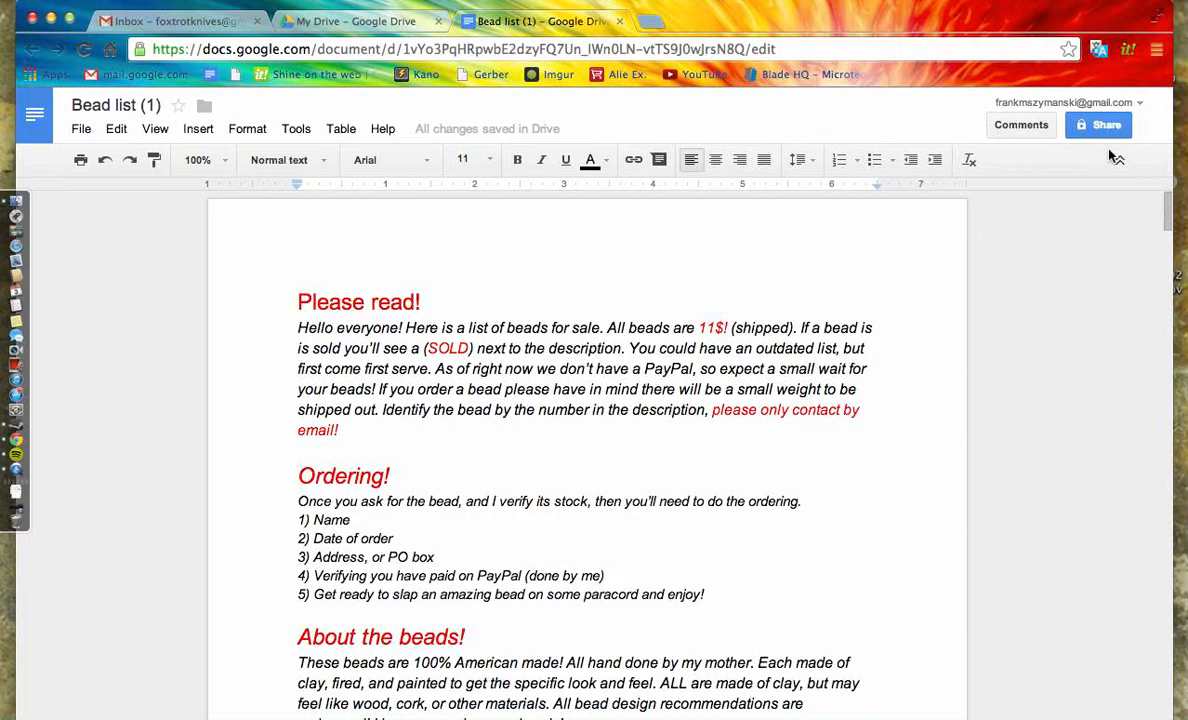
scroll("down", 3)
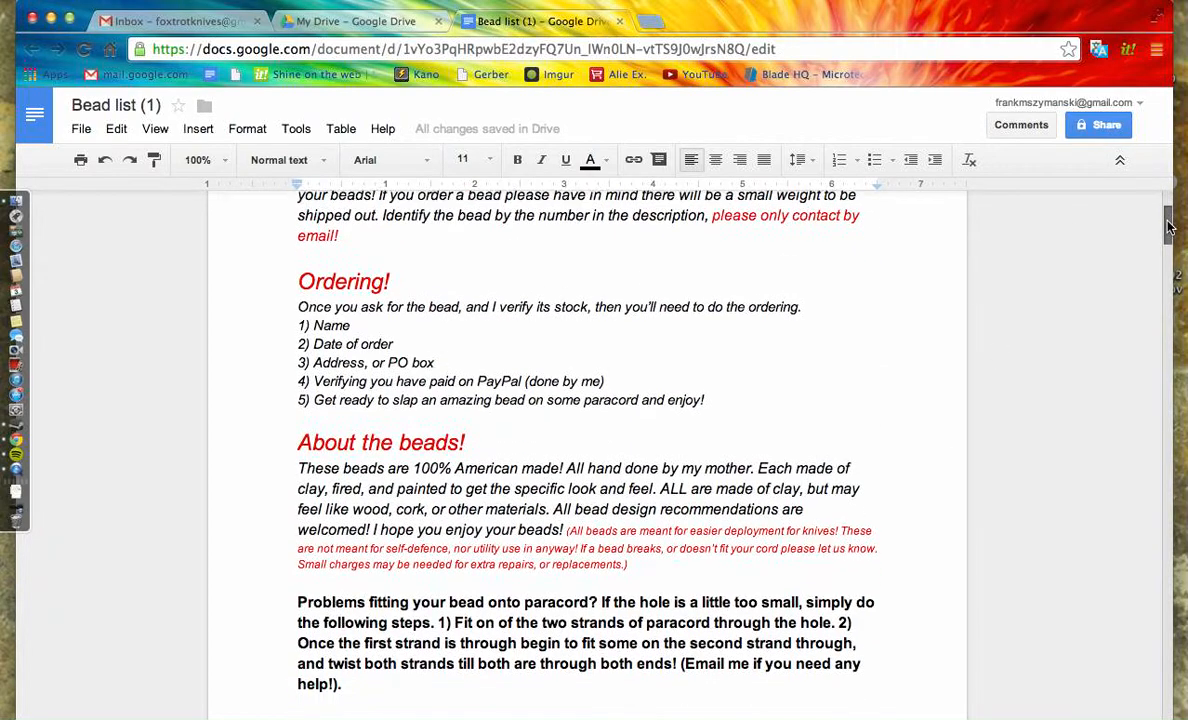
scroll("down", 3)
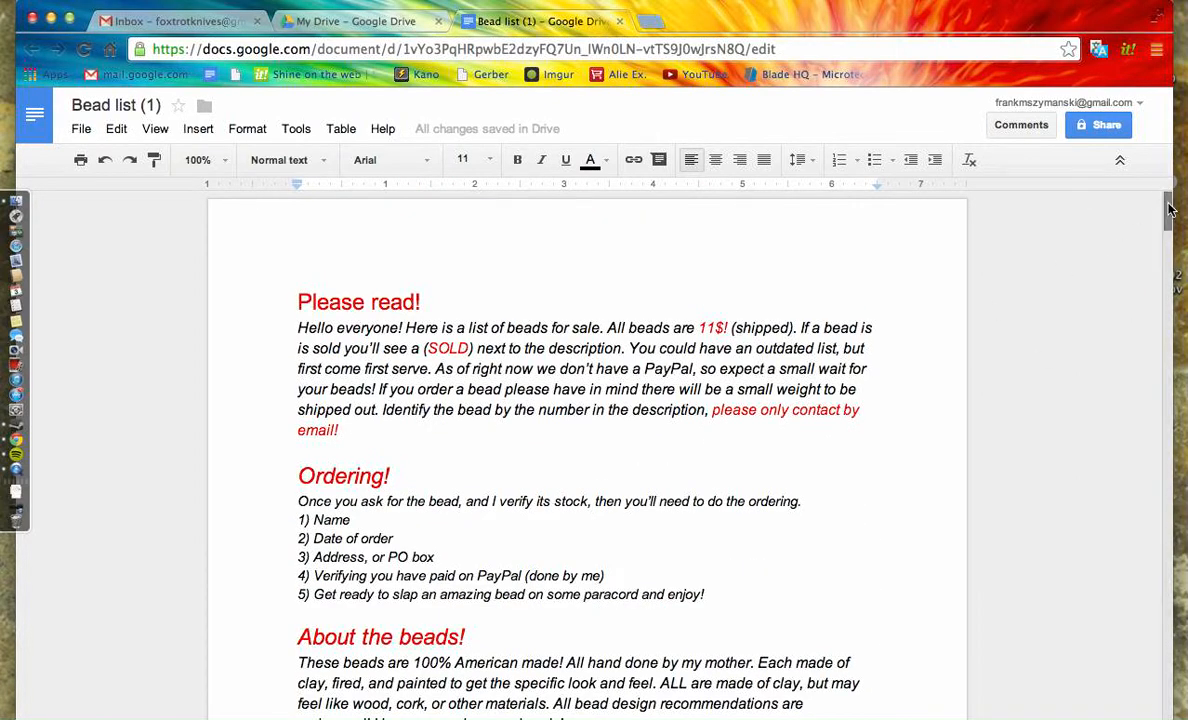
scroll("down", 3)
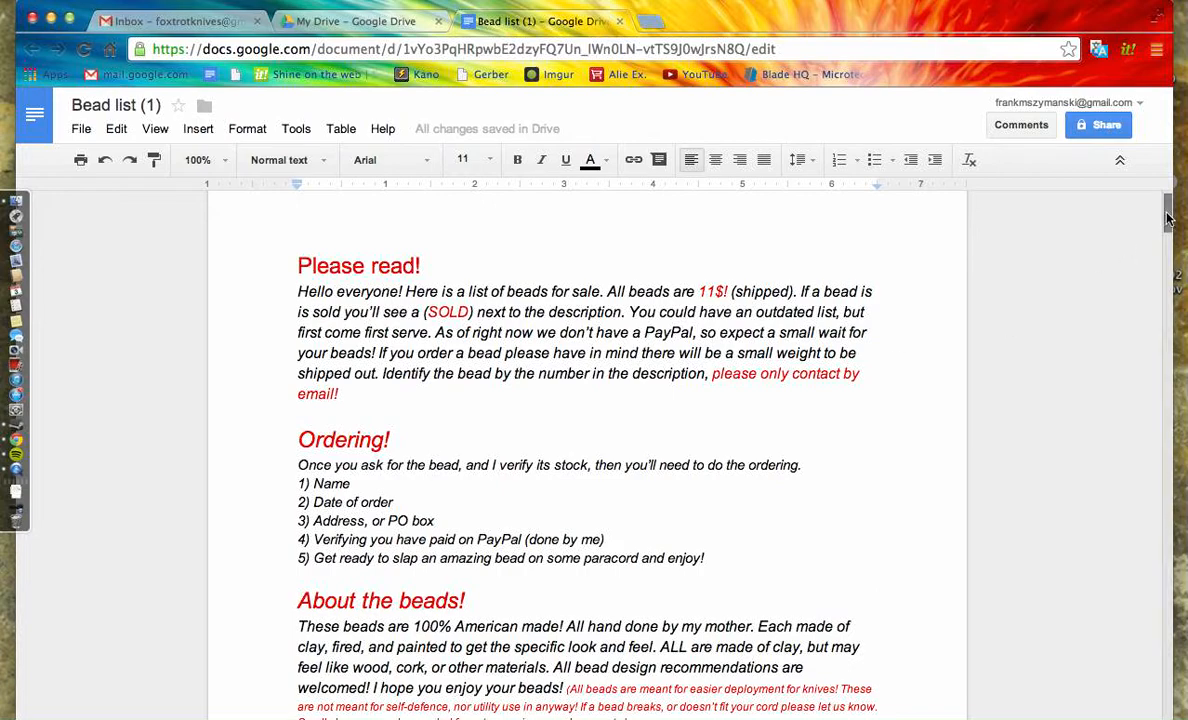
scroll("down", 3)
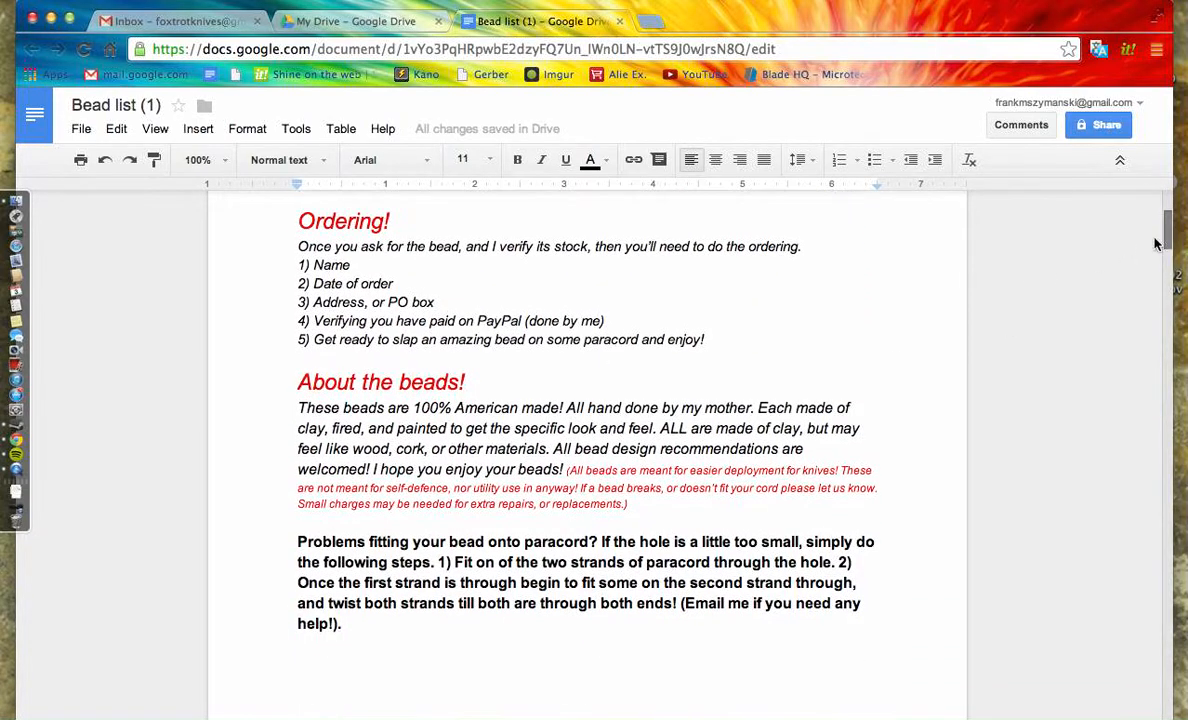
scroll("down", 3)
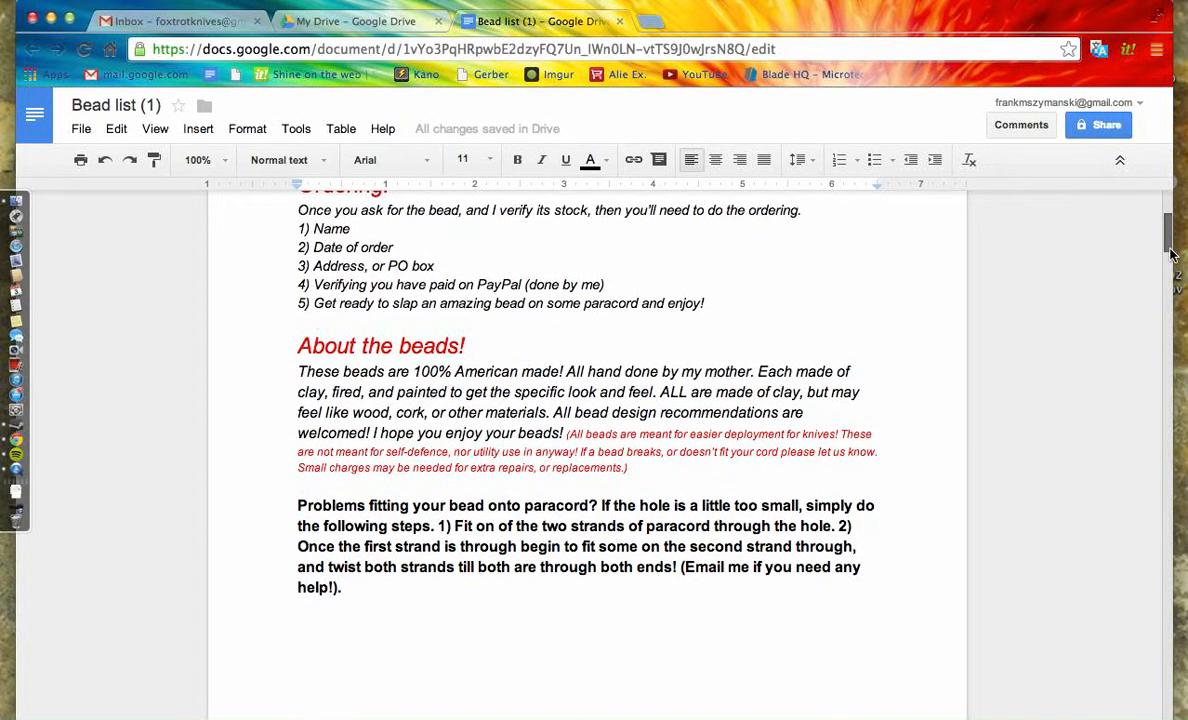
scroll("down", 3)
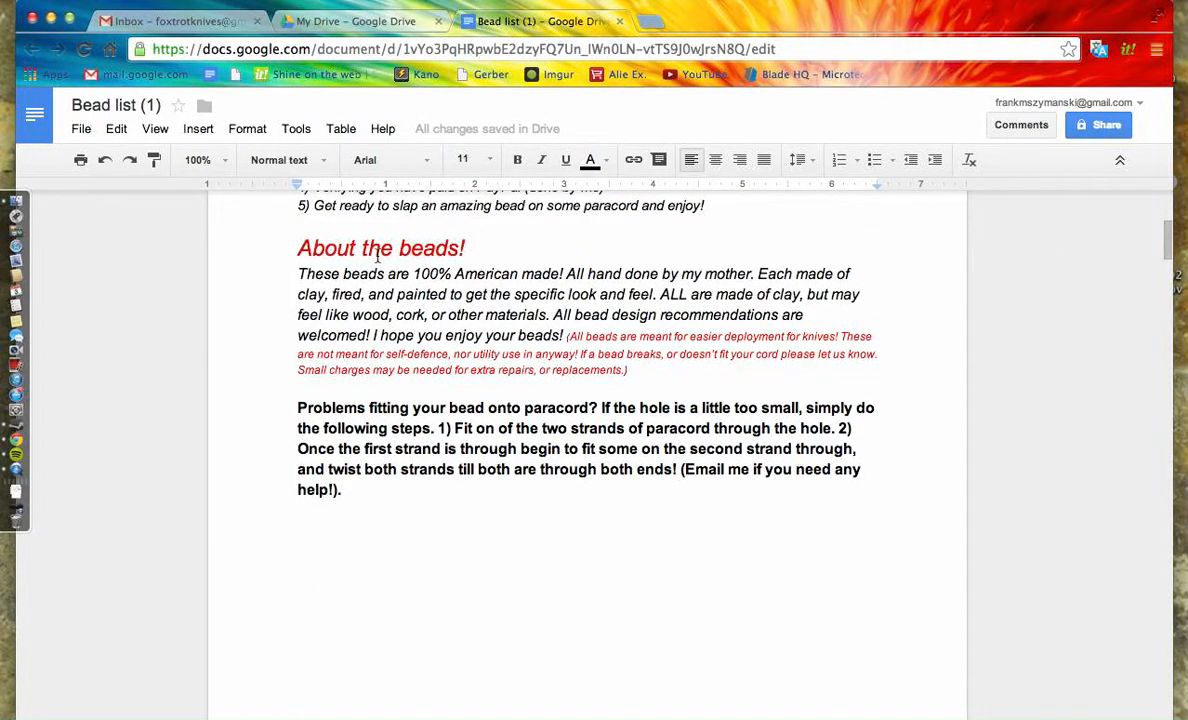
mouse_move(1140, 227)
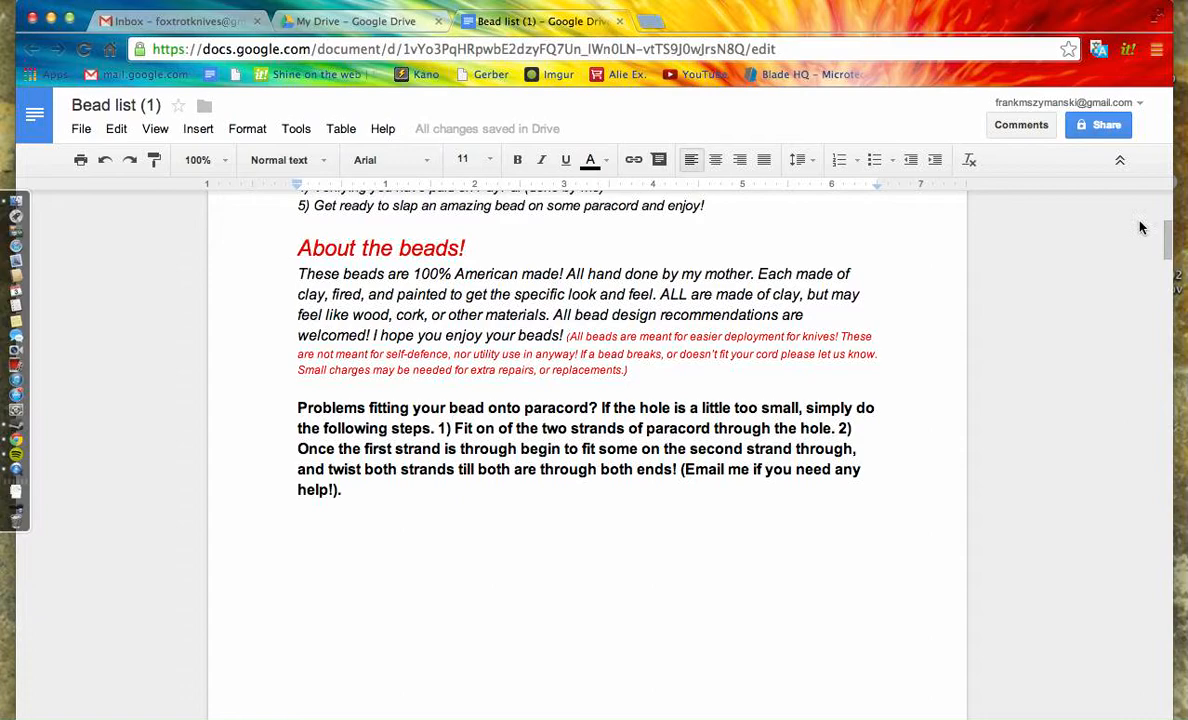
scroll("down", 3)
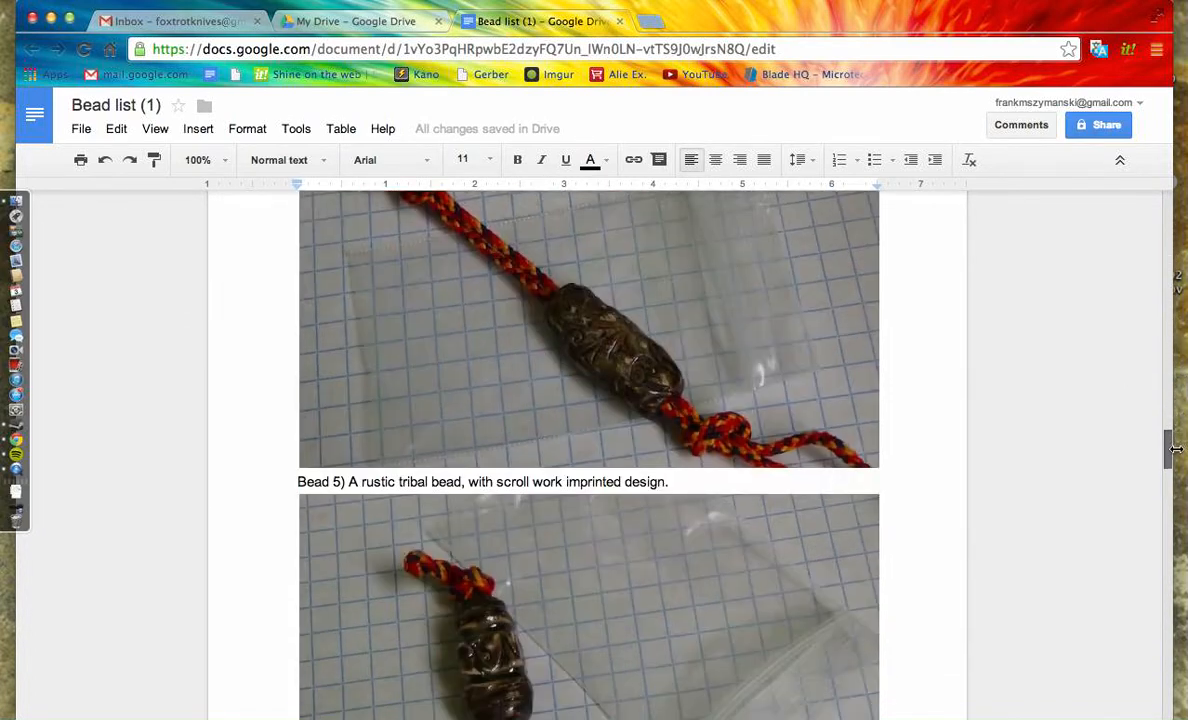
scroll("down", 3)
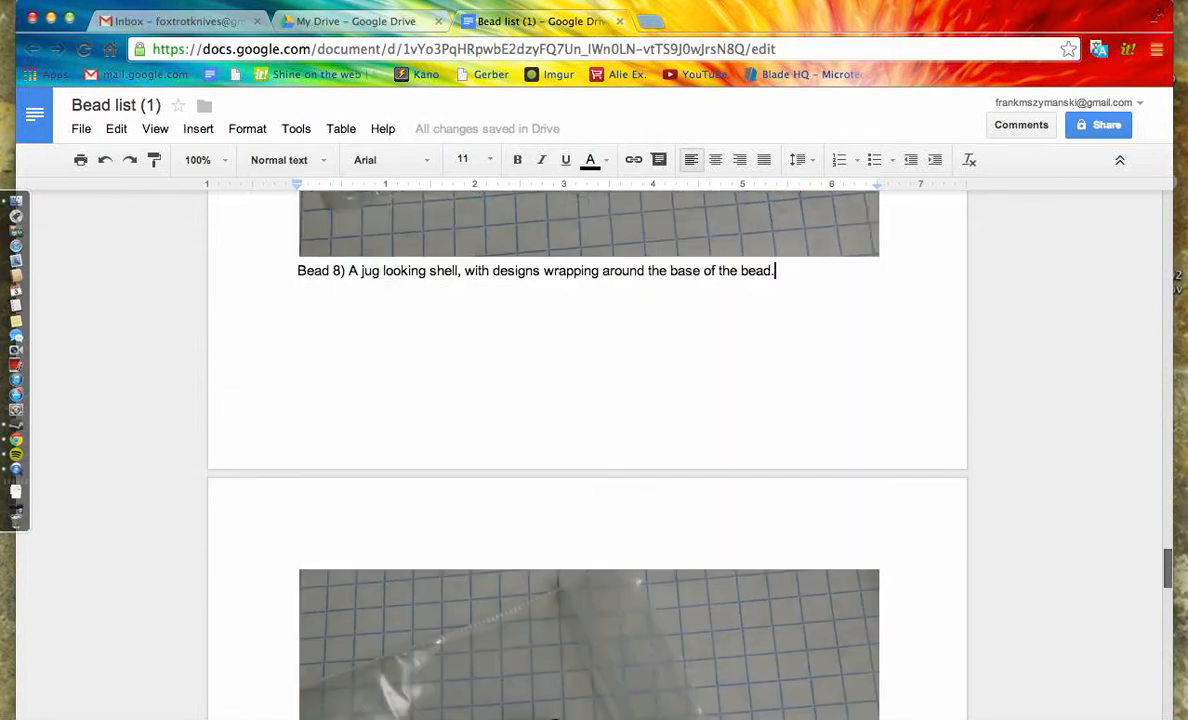
scroll("down", 3)
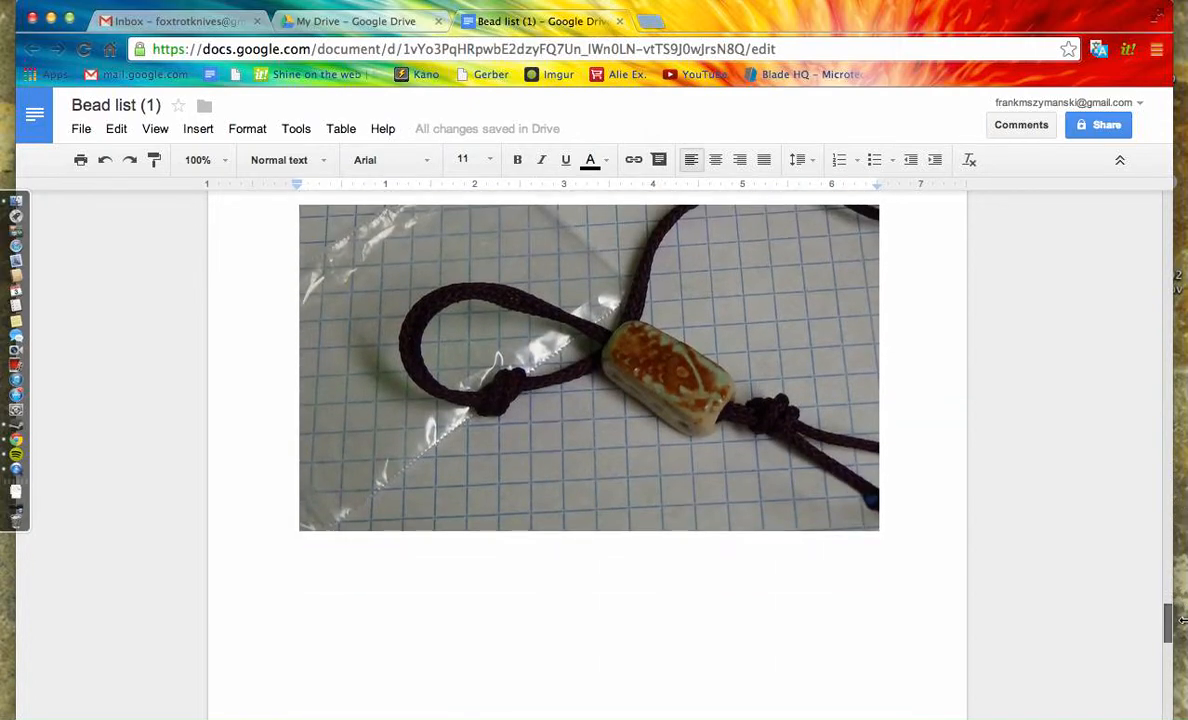
scroll("down", 3)
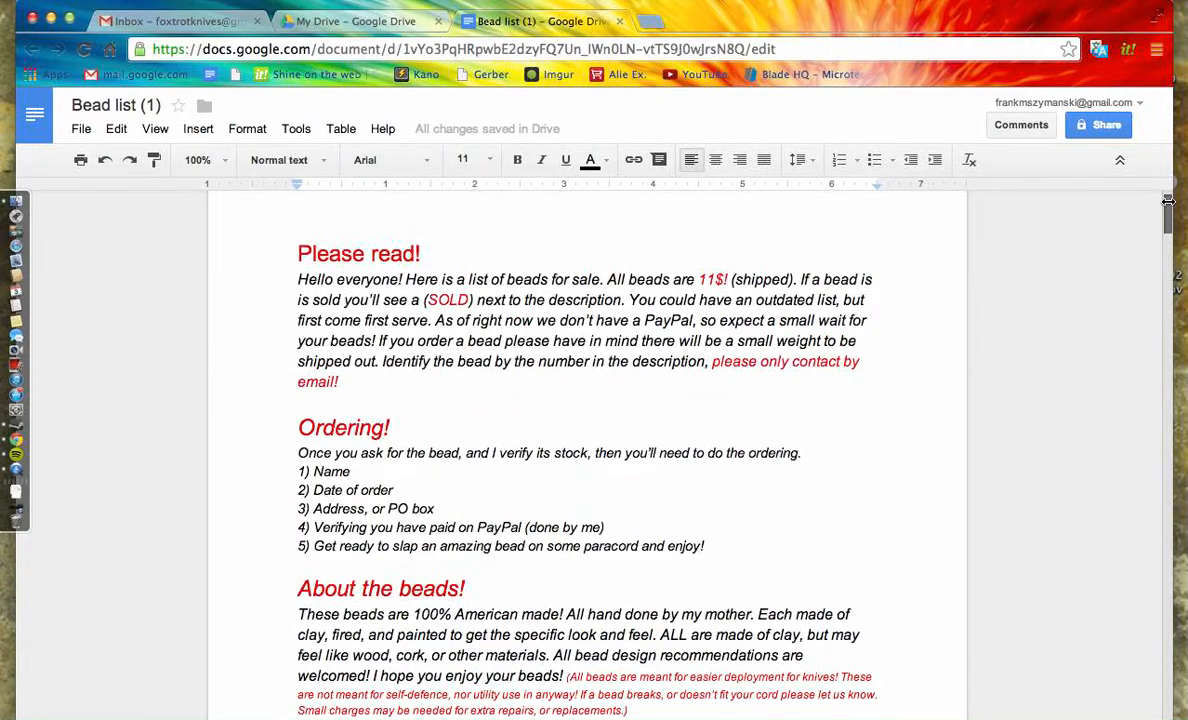
scroll("down", 3)
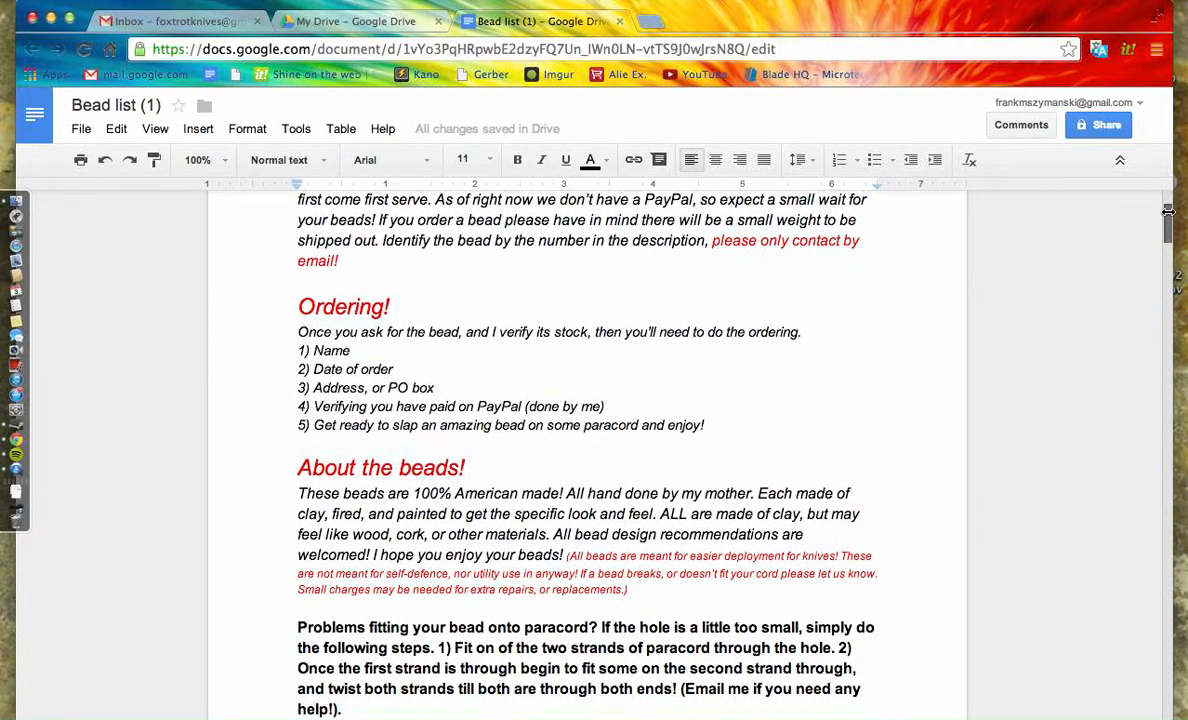
scroll("down", 3)
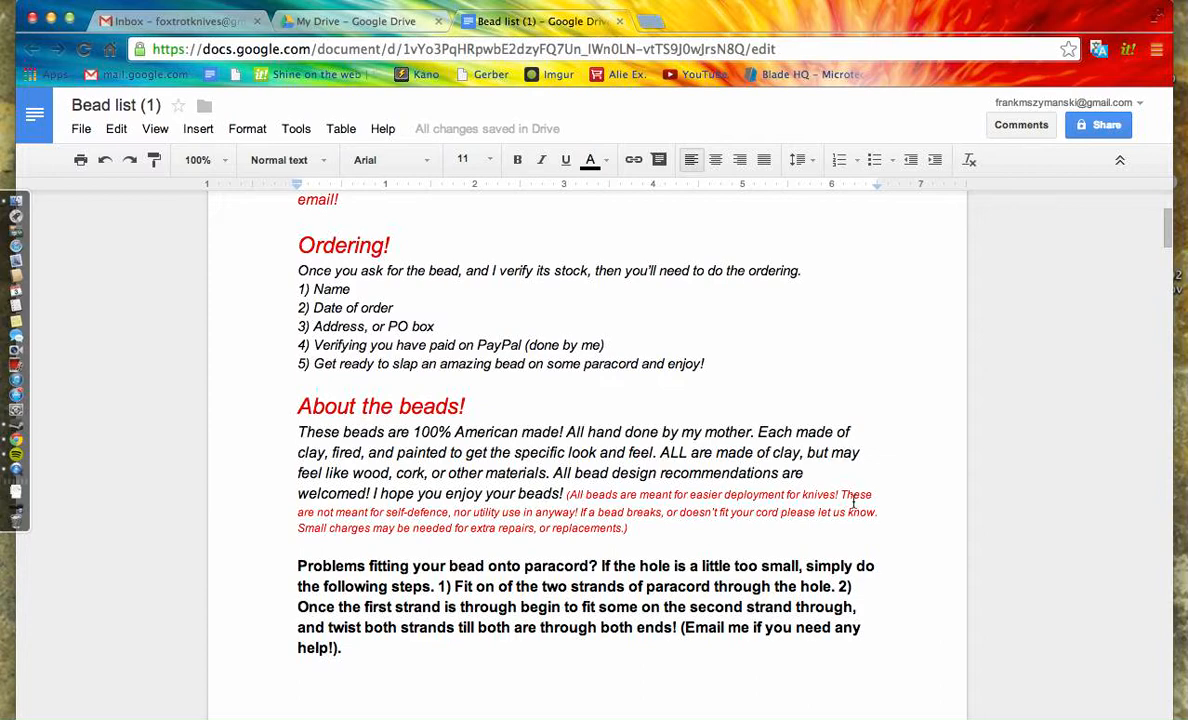
mouse_move(954, 536)
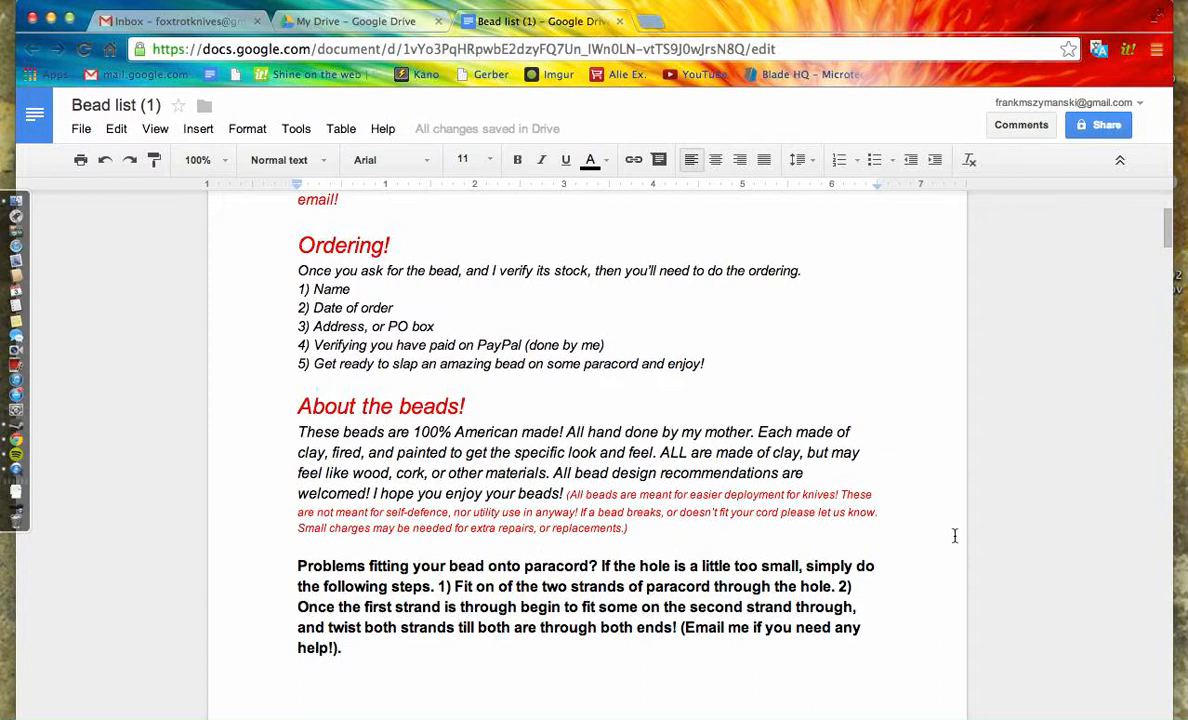
mouse_move(899, 537)
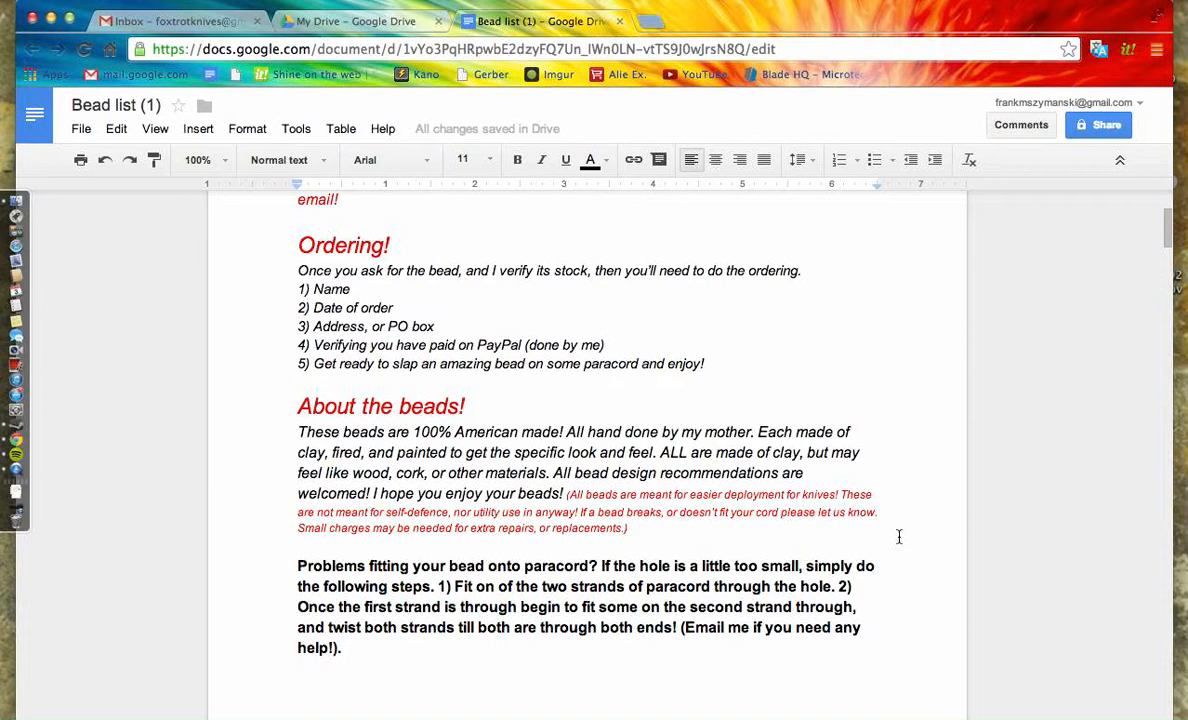
mouse_move(875, 485)
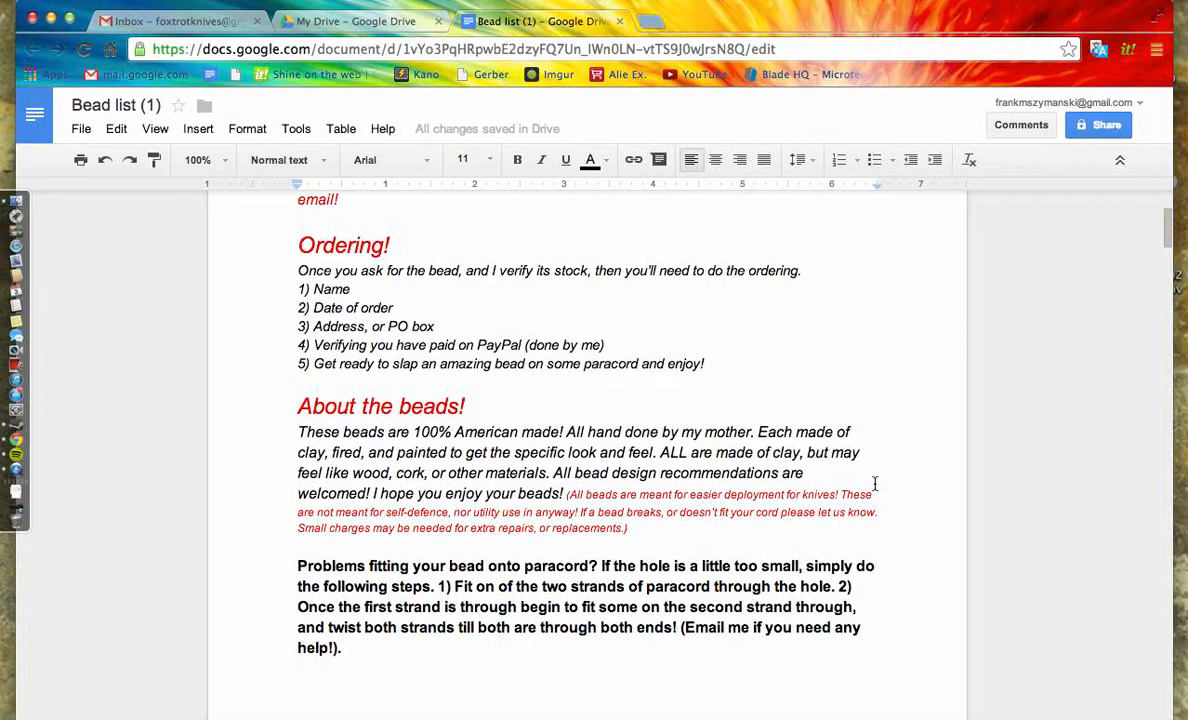
mouse_move(876, 484)
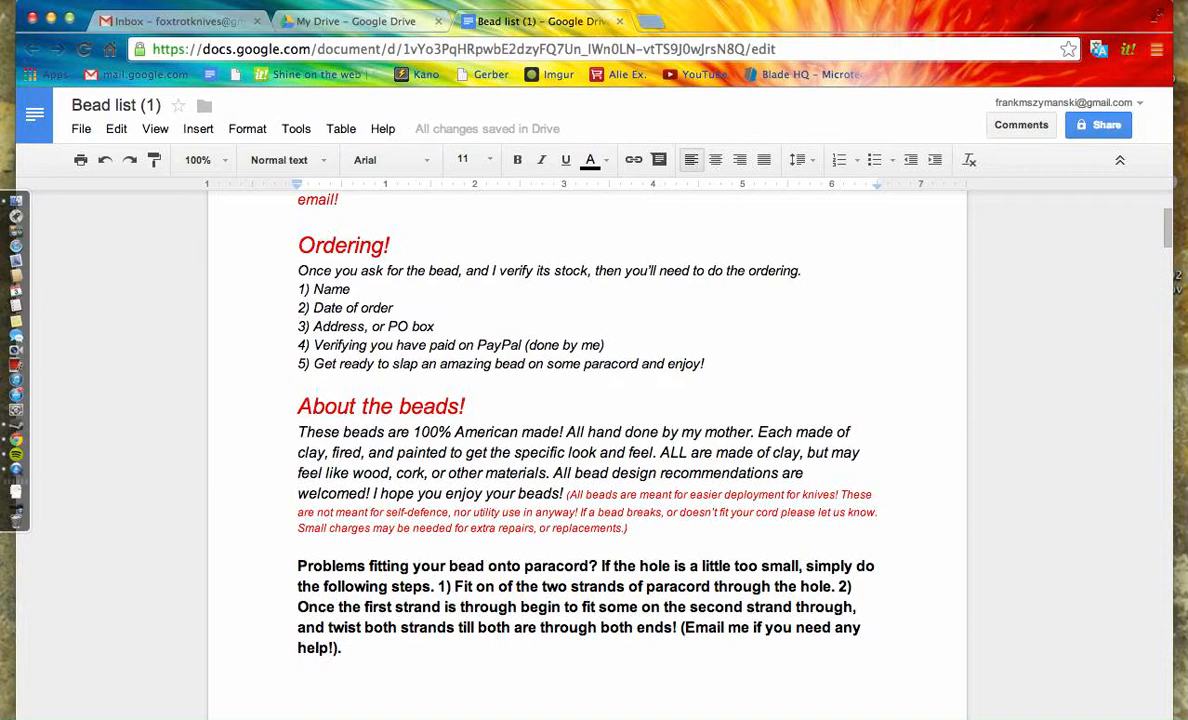
scroll("down", 3)
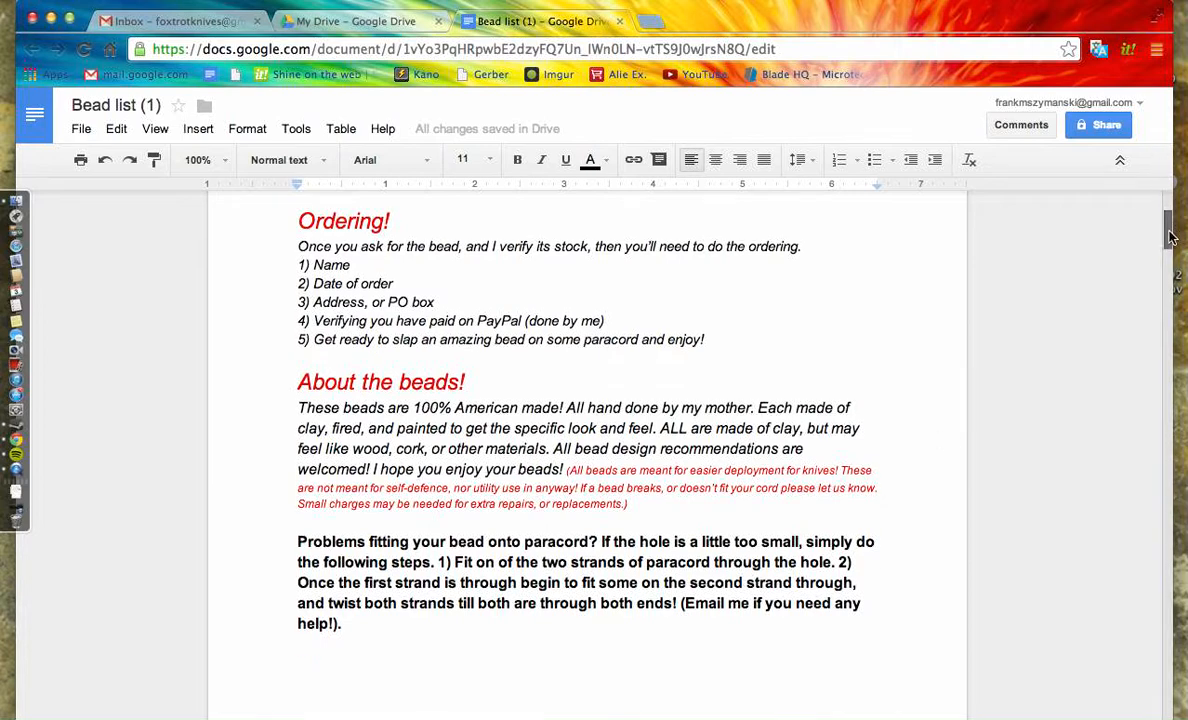
scroll("down", 3)
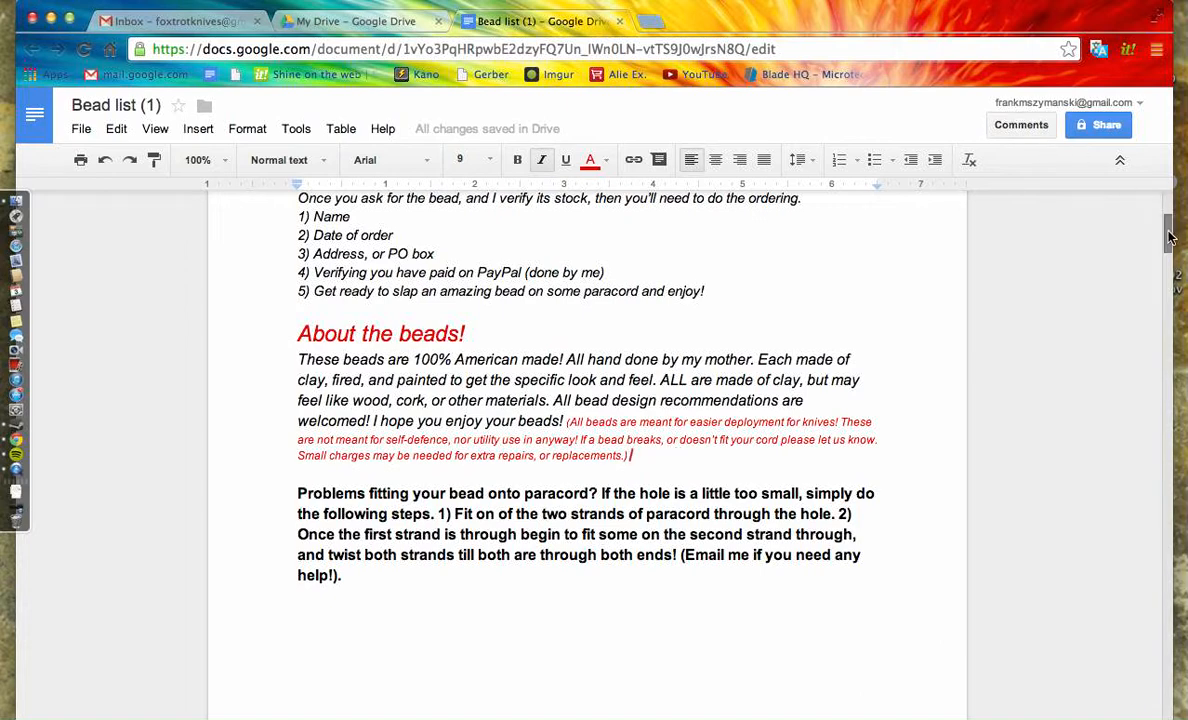
scroll("down", 3)
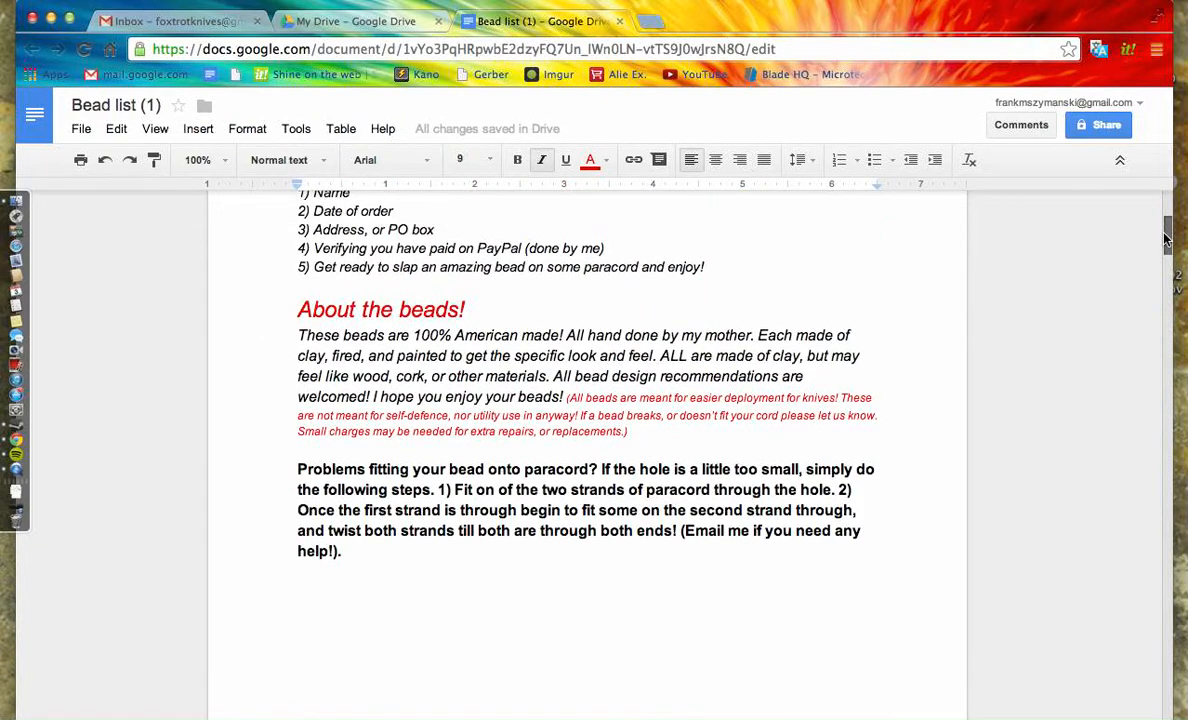
scroll("up", 3)
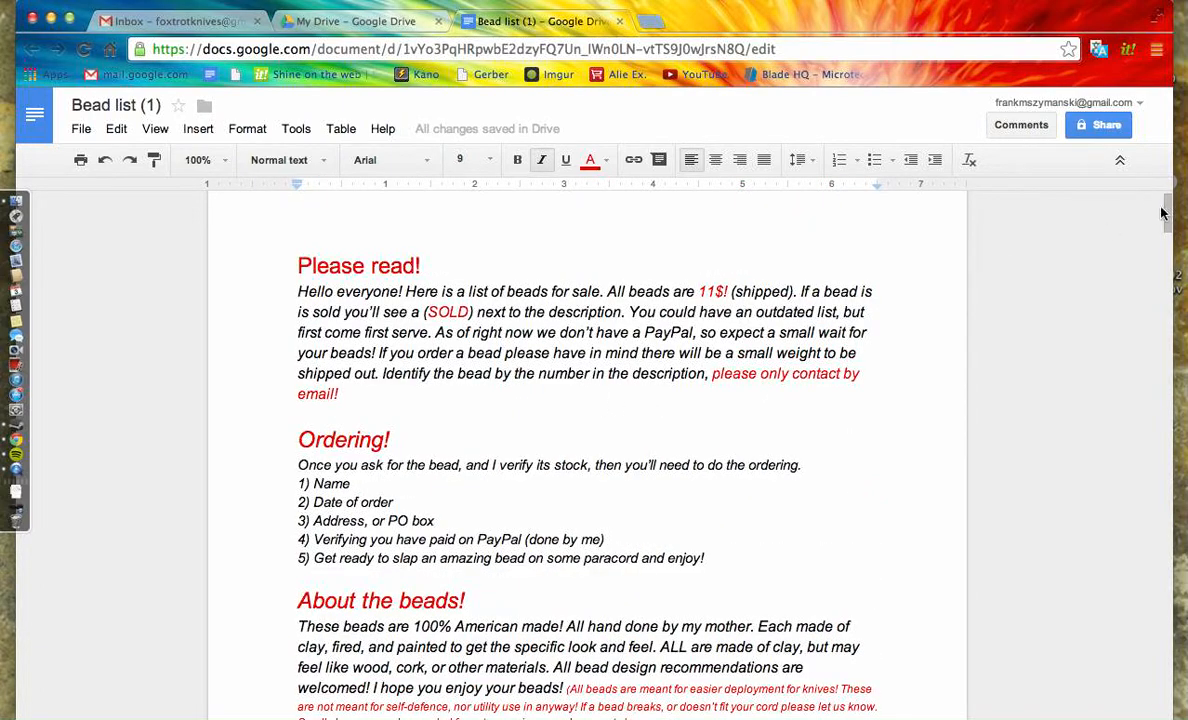
scroll("down", 3)
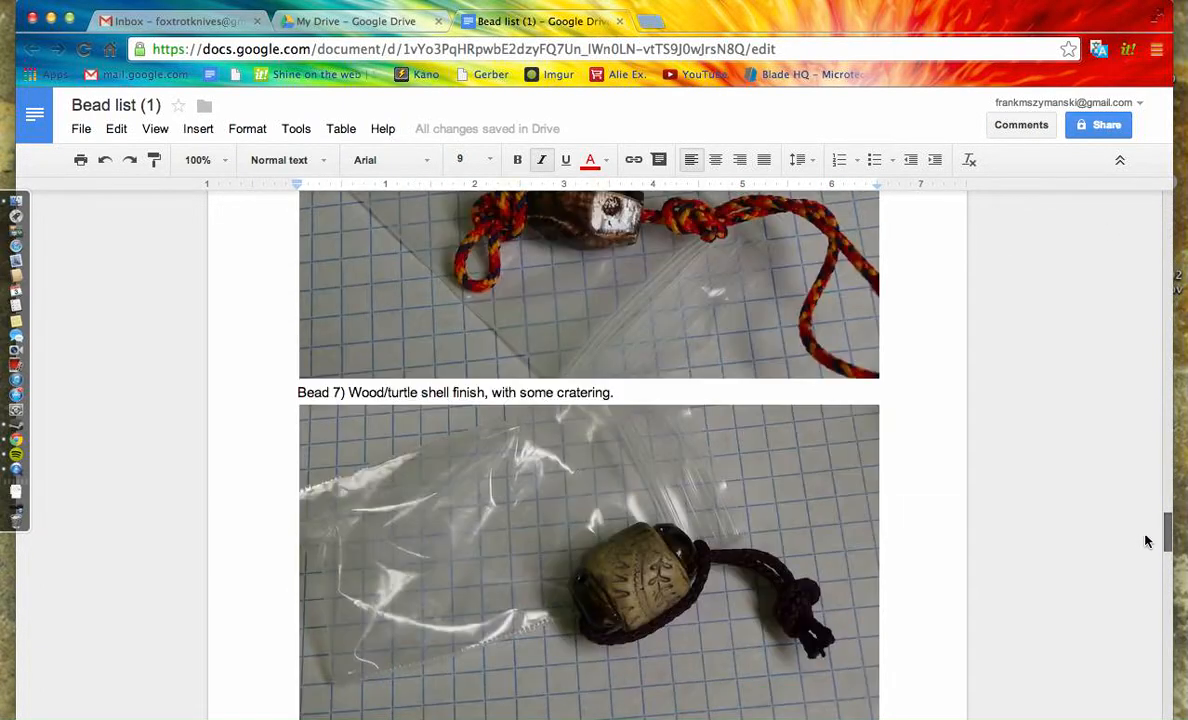
scroll("down", 3)
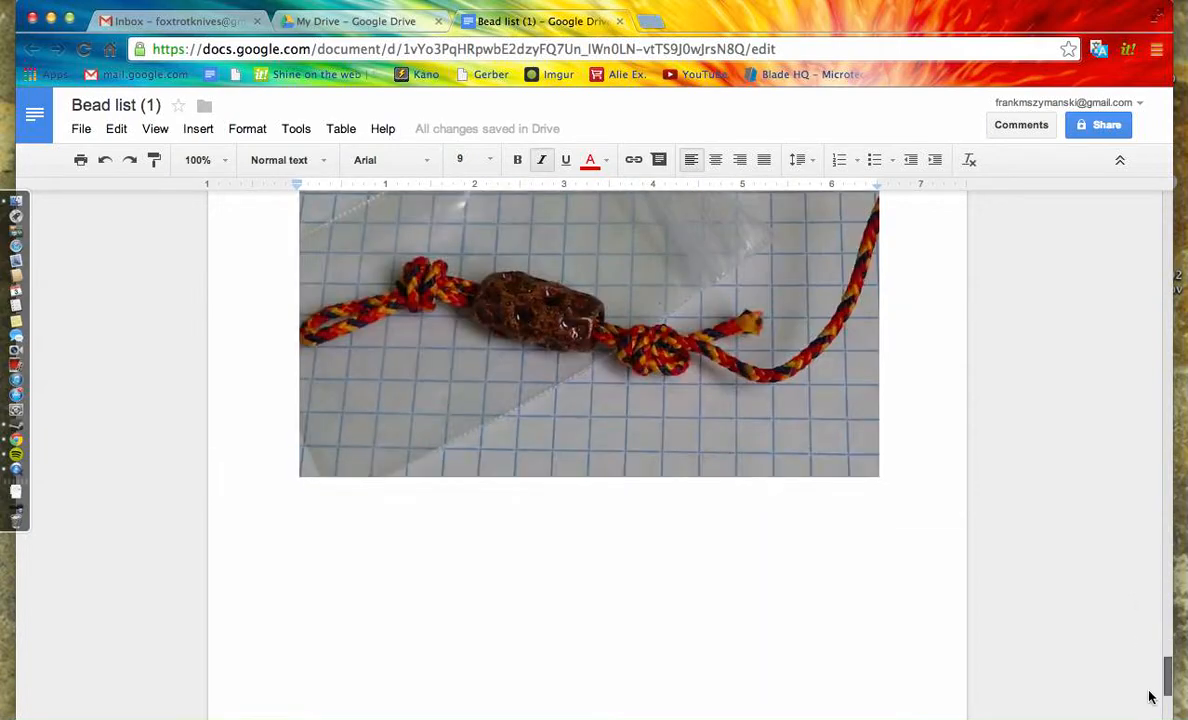
scroll("down", 3)
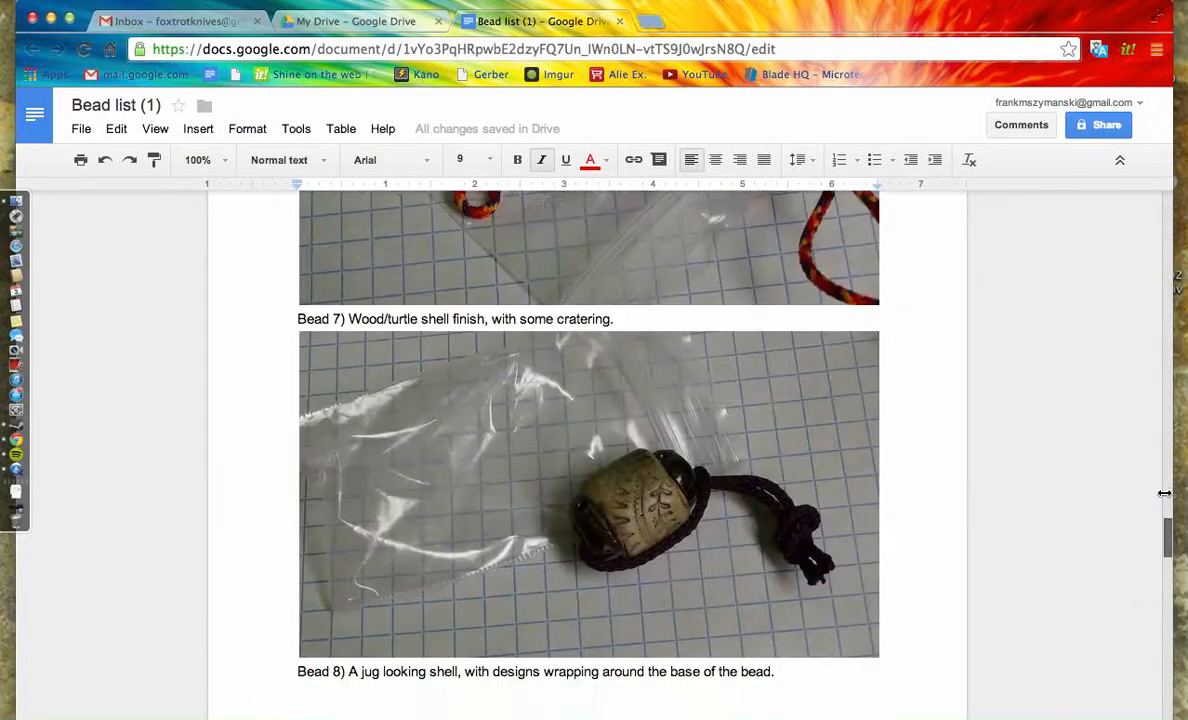